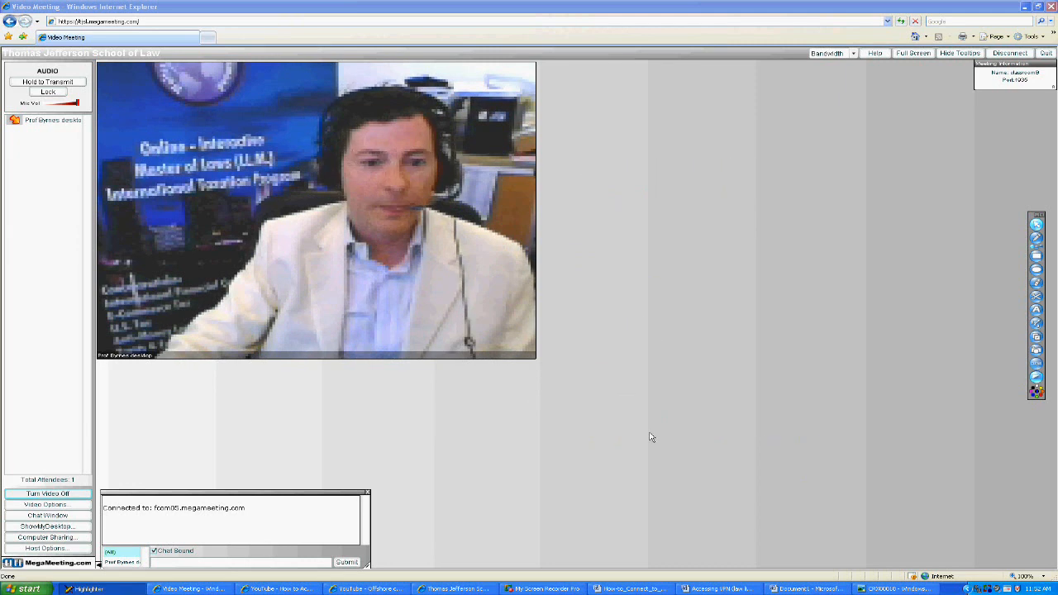
pyautogui.moveTo(521, 506)
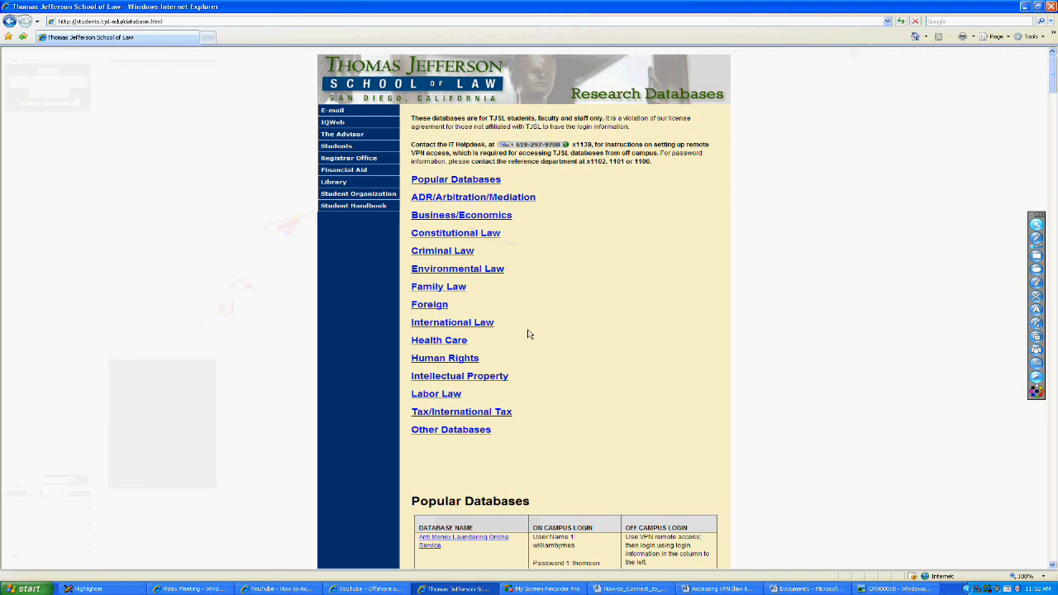
pyautogui.moveTo(559, 409)
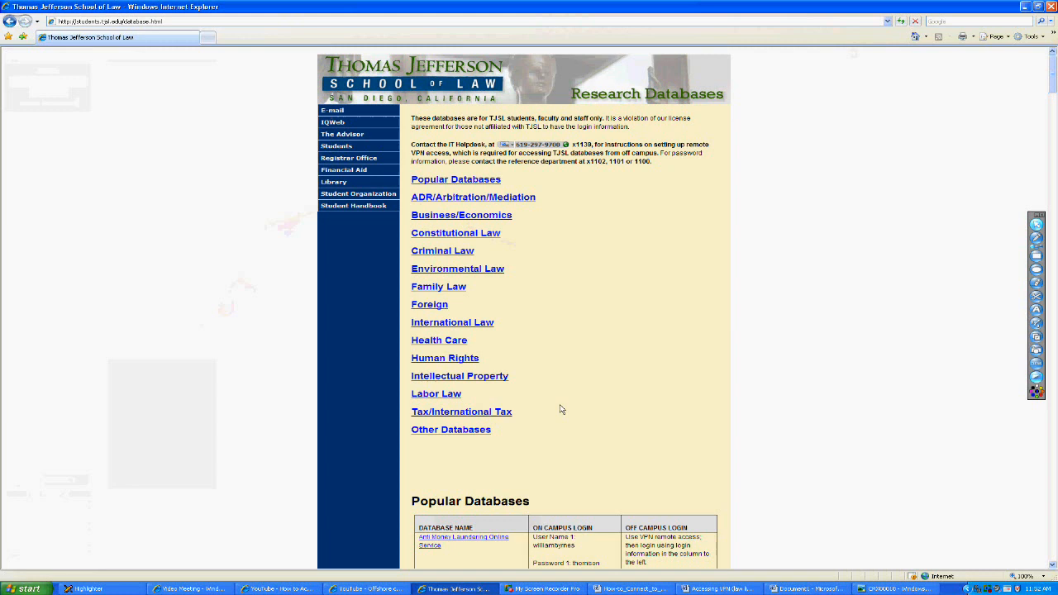
# Review the Tax/International Tax database listing on the TJSL Research Databases site.
pyautogui.click(462, 411)
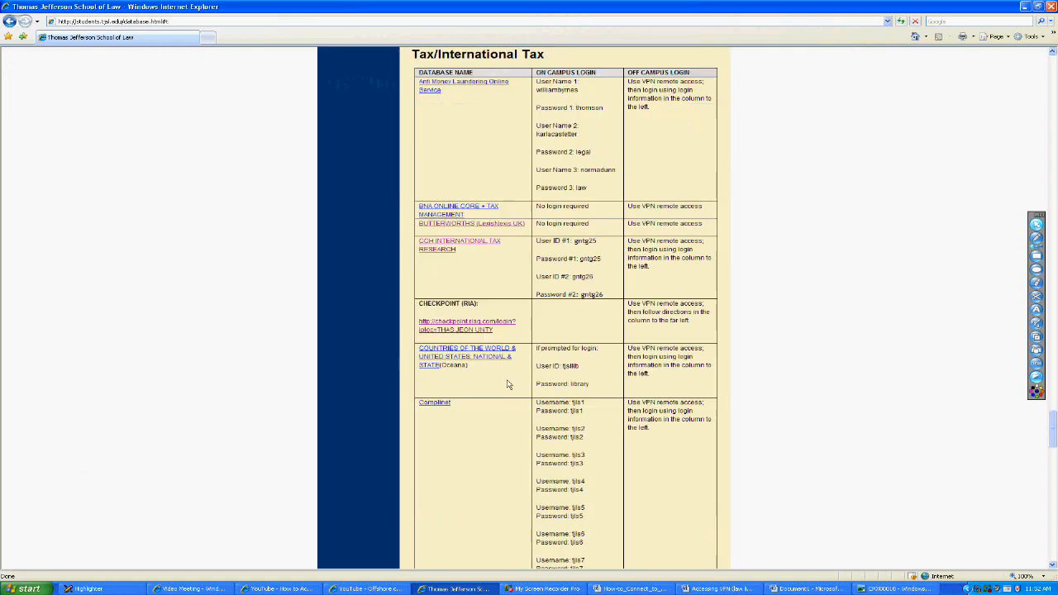
pyautogui.moveTo(478, 237)
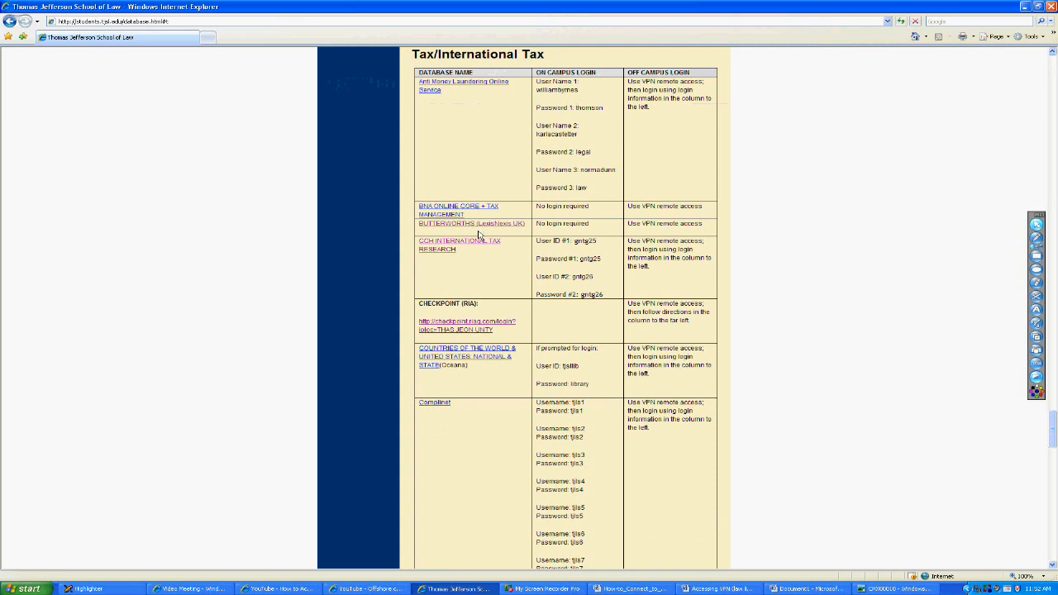
pyautogui.moveTo(472, 394)
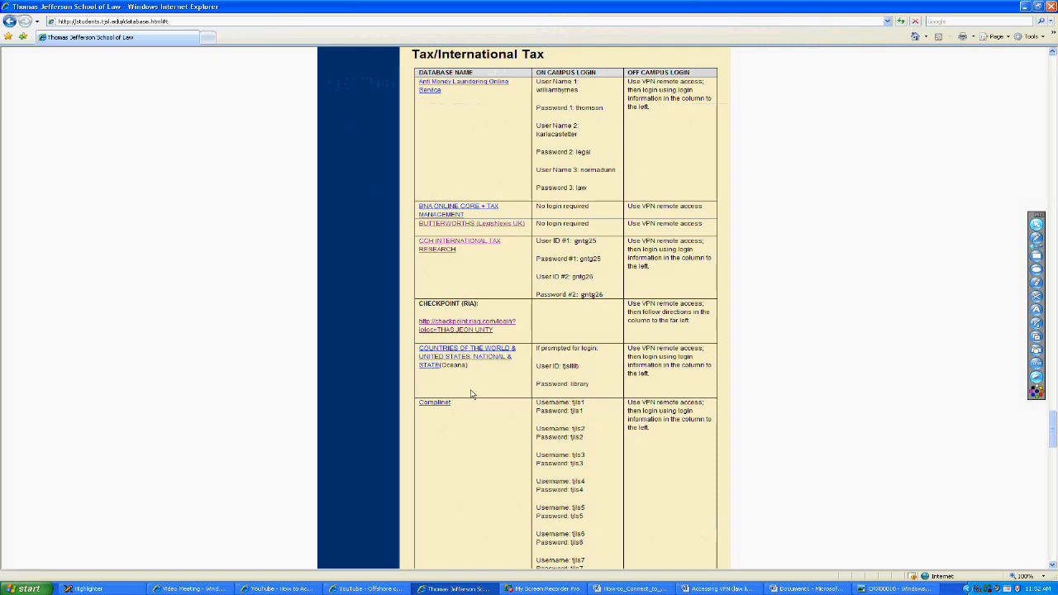
pyautogui.moveTo(478, 427)
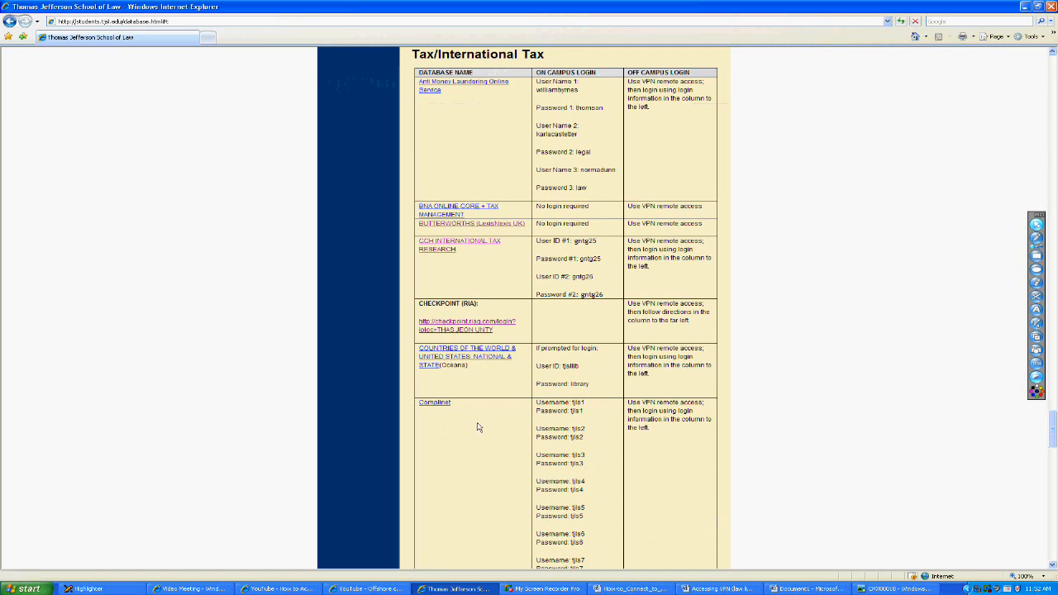
pyautogui.scroll(-3)
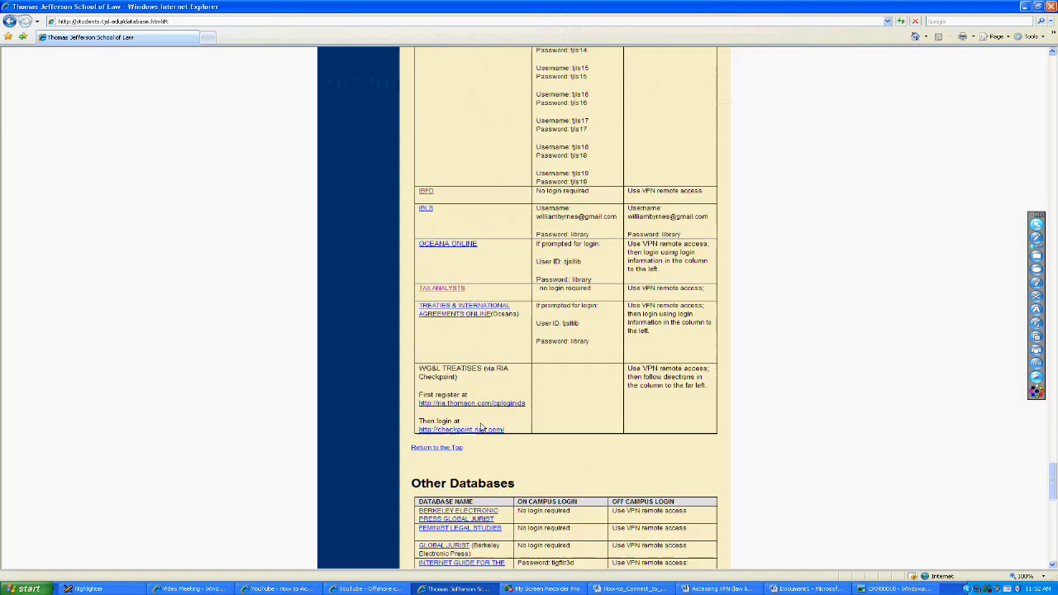
pyautogui.scroll(-3)
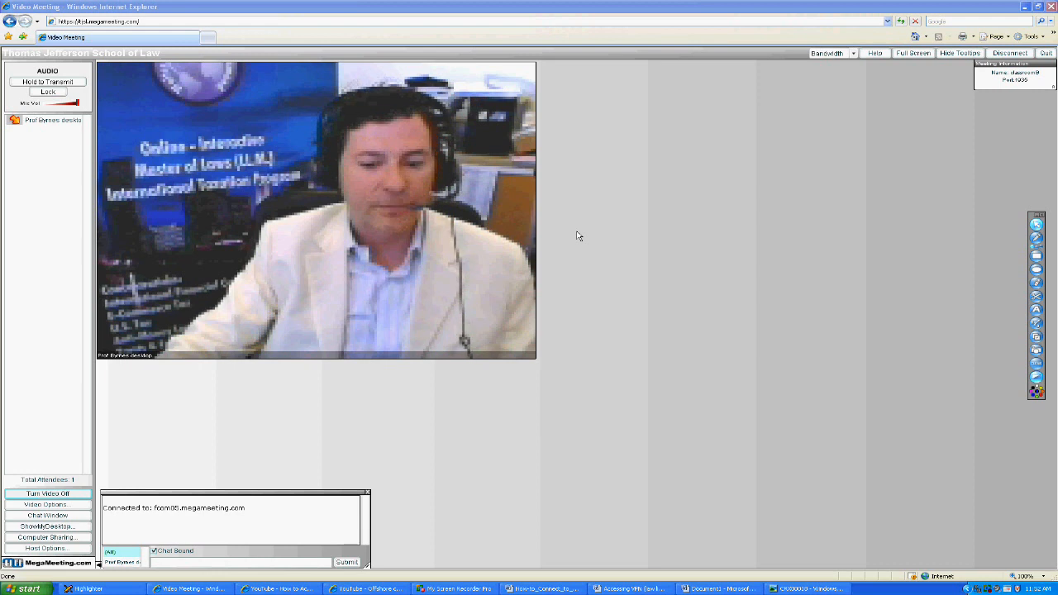
pyautogui.moveTo(643, 490)
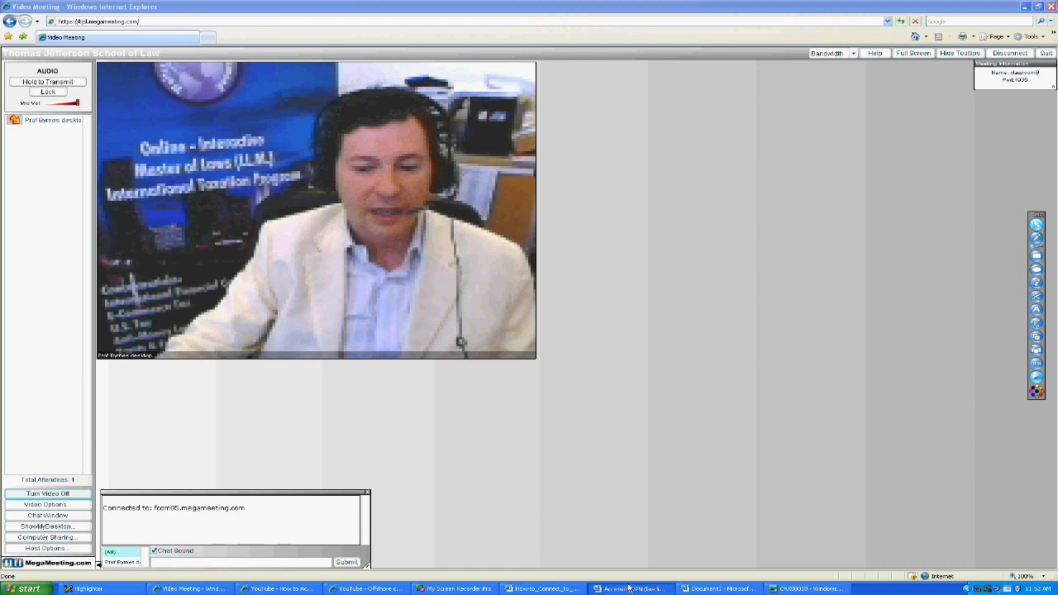
# Bring up the 'Accessing VPN' Word document from the taskbar.
pyautogui.click(633, 588)
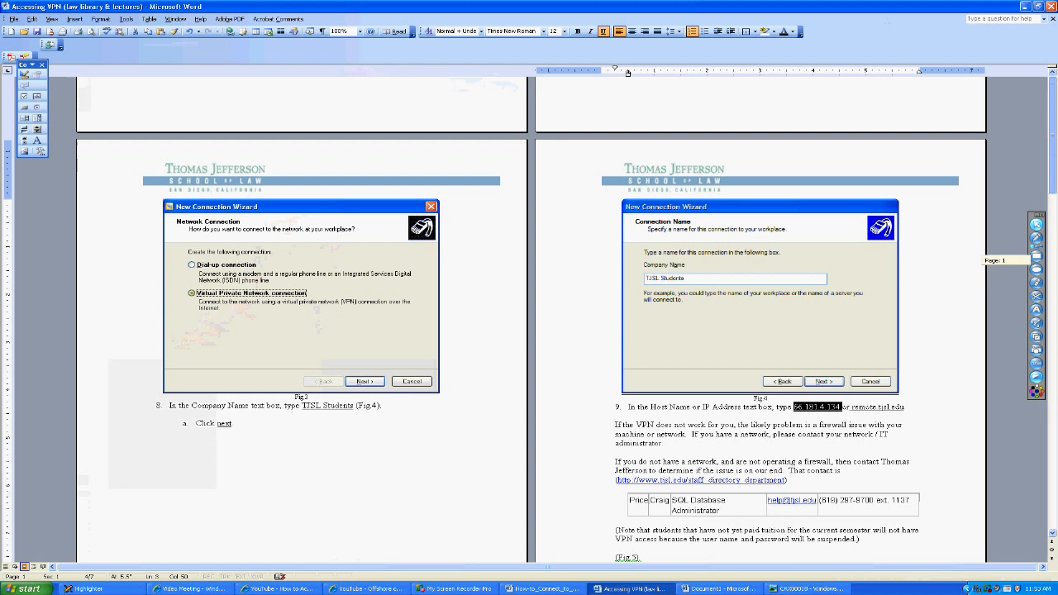
# Scroll up to the 'How to: Create a VPN Connection' page in the guide.
pyautogui.scroll(3)
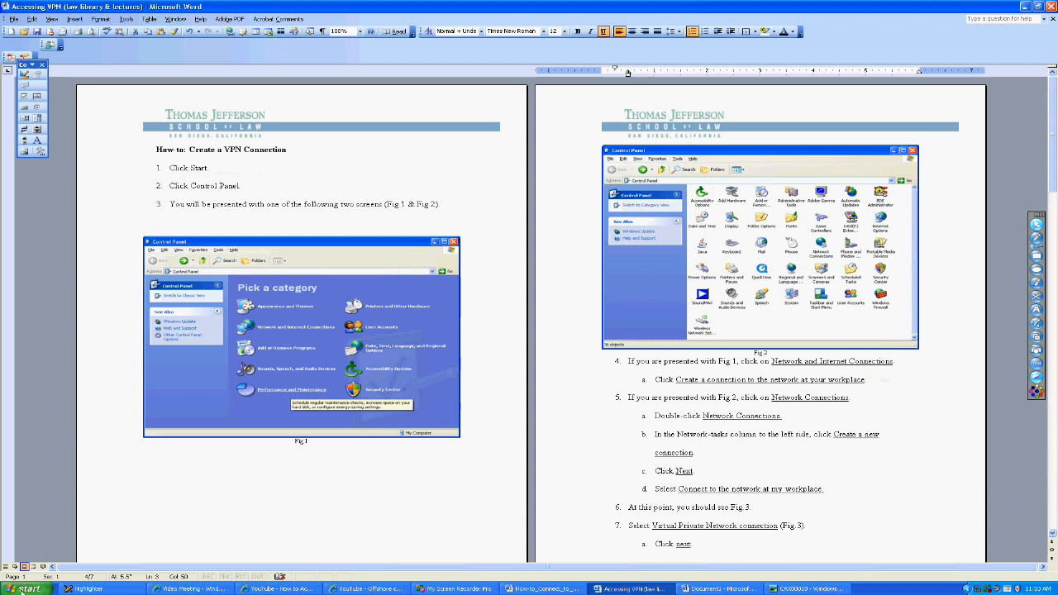
# Open Control Panel from the Start menu.
pyautogui.click(16, 588)
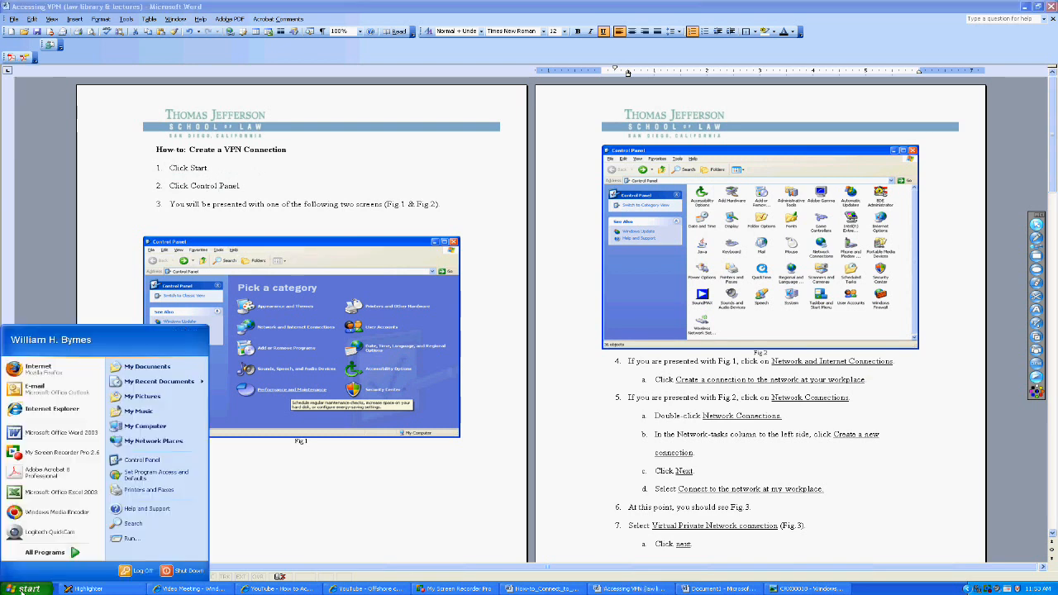
pyautogui.moveTo(142, 460)
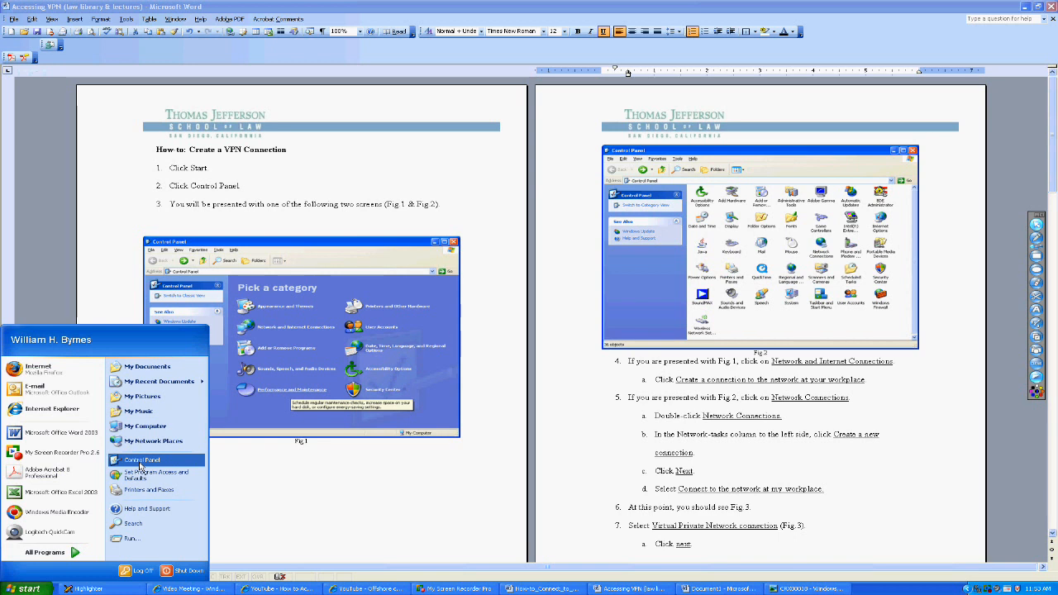
pyautogui.click(142, 459)
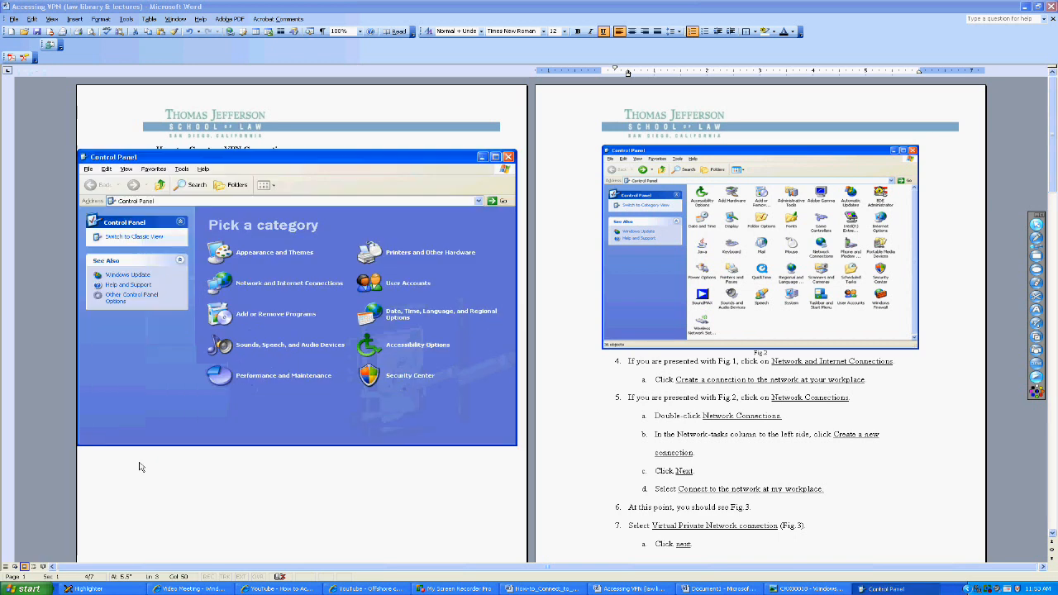
pyautogui.moveTo(279, 158)
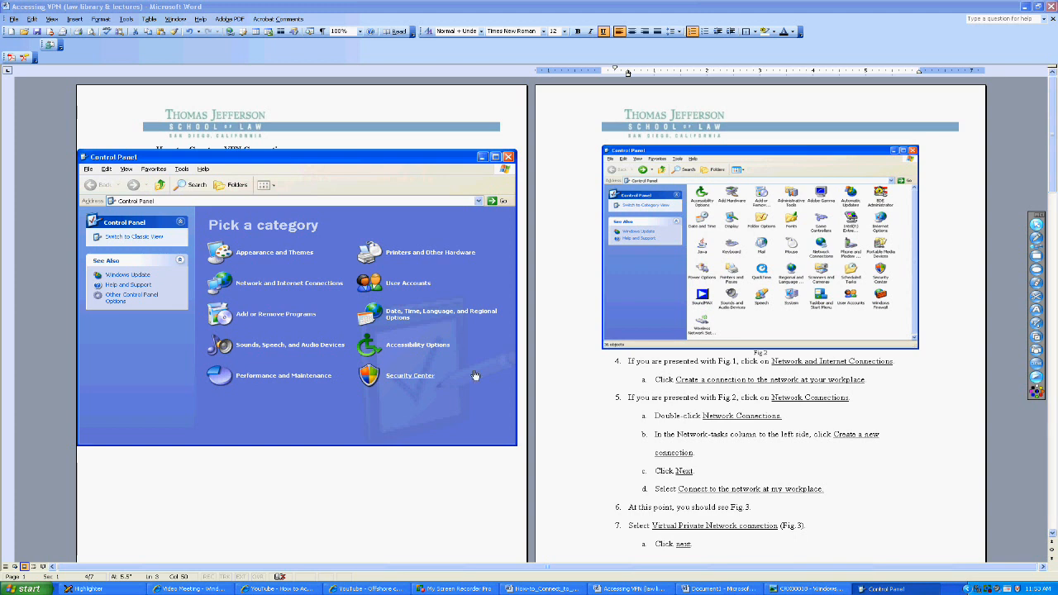
pyautogui.moveTo(323, 266)
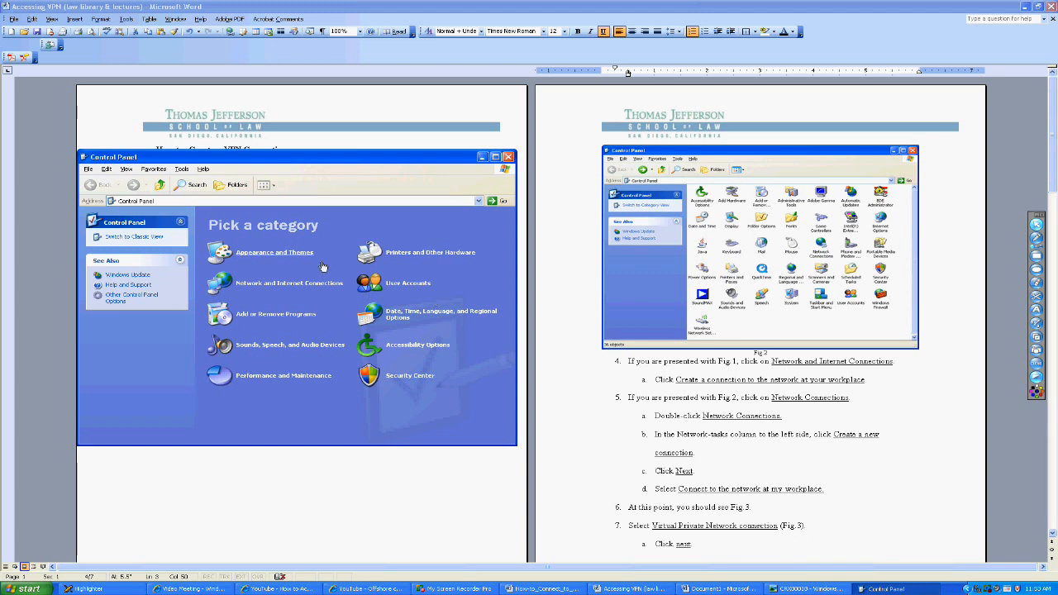
pyautogui.moveTo(290, 282)
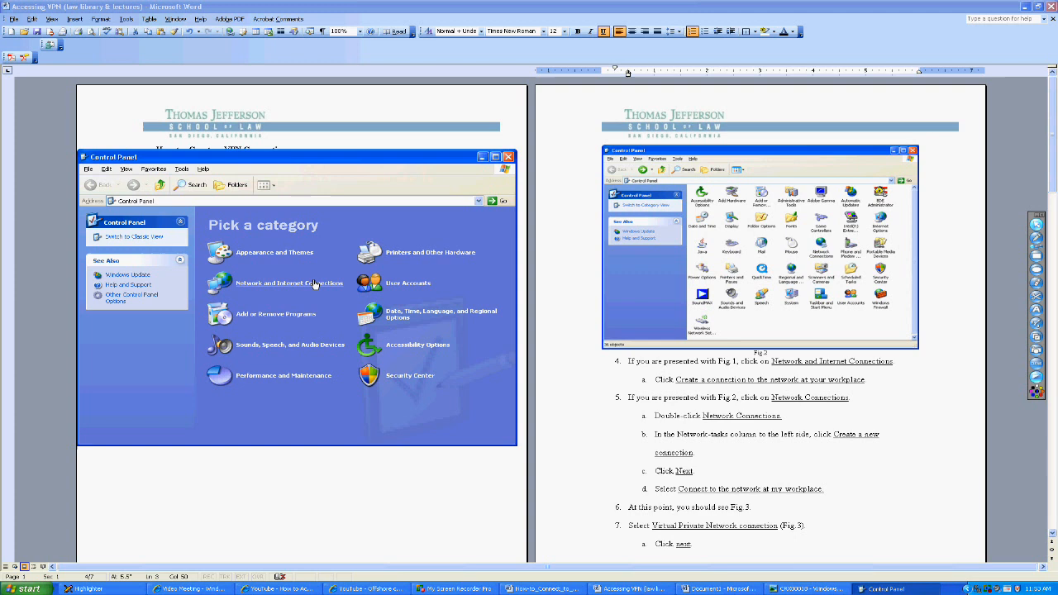
# Open the Network and Internet Connections category in Control Panel.
pyautogui.click(289, 283)
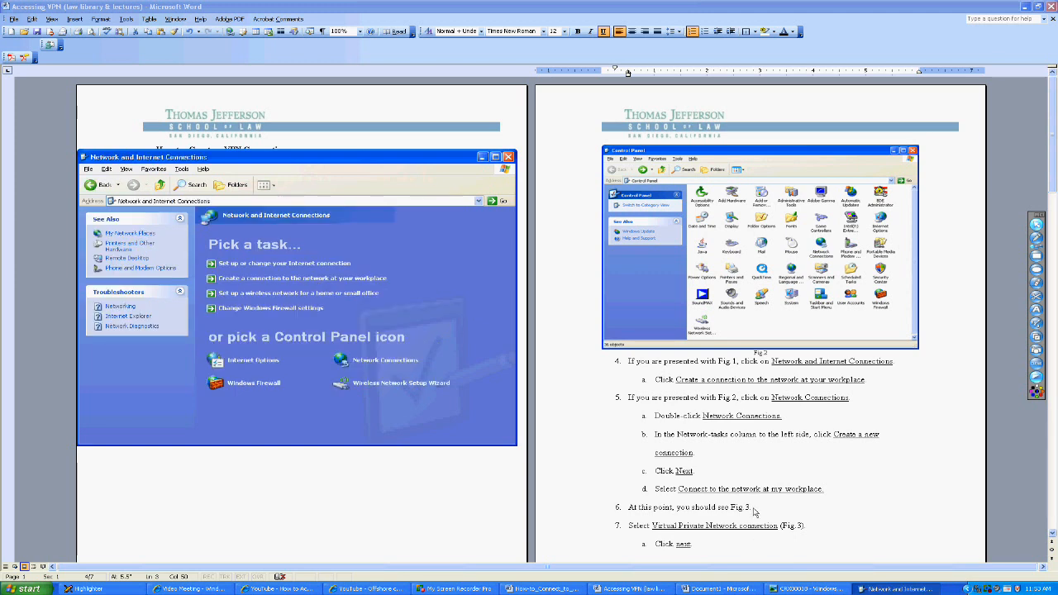
pyautogui.moveTo(841, 530)
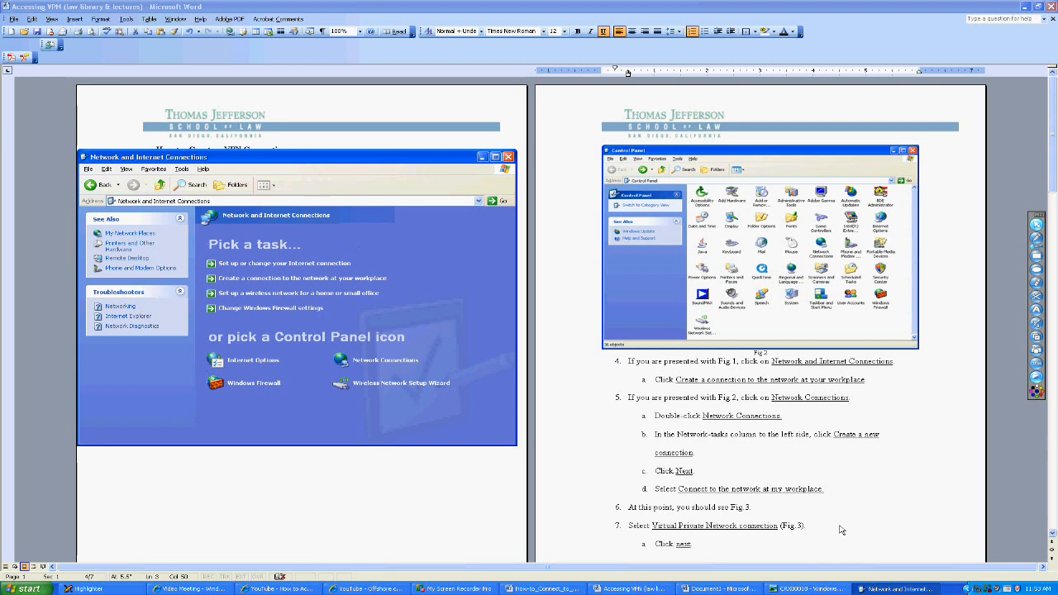
pyautogui.moveTo(325, 266)
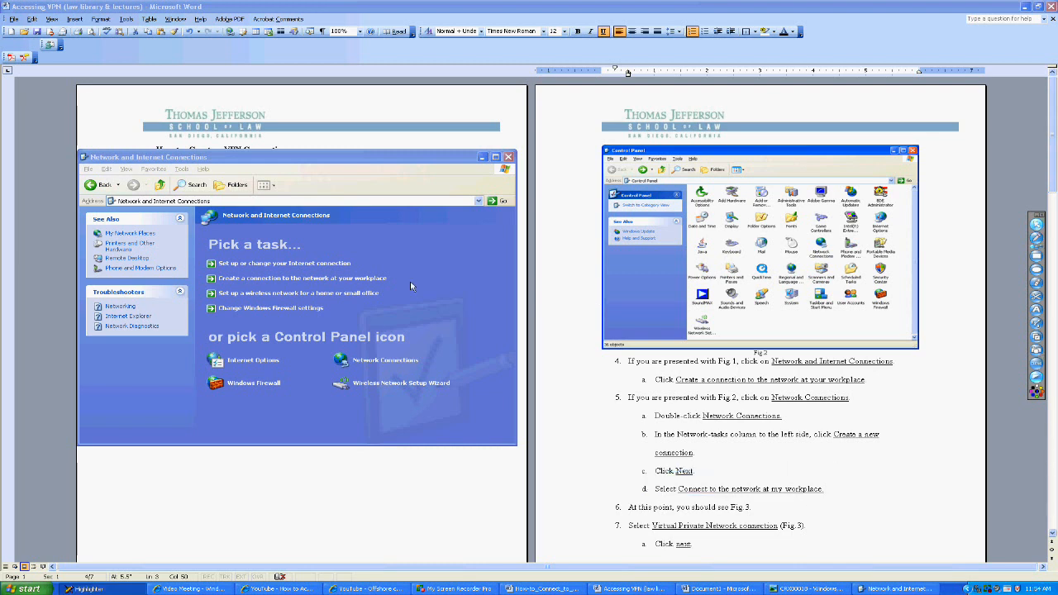
pyautogui.moveTo(302, 278)
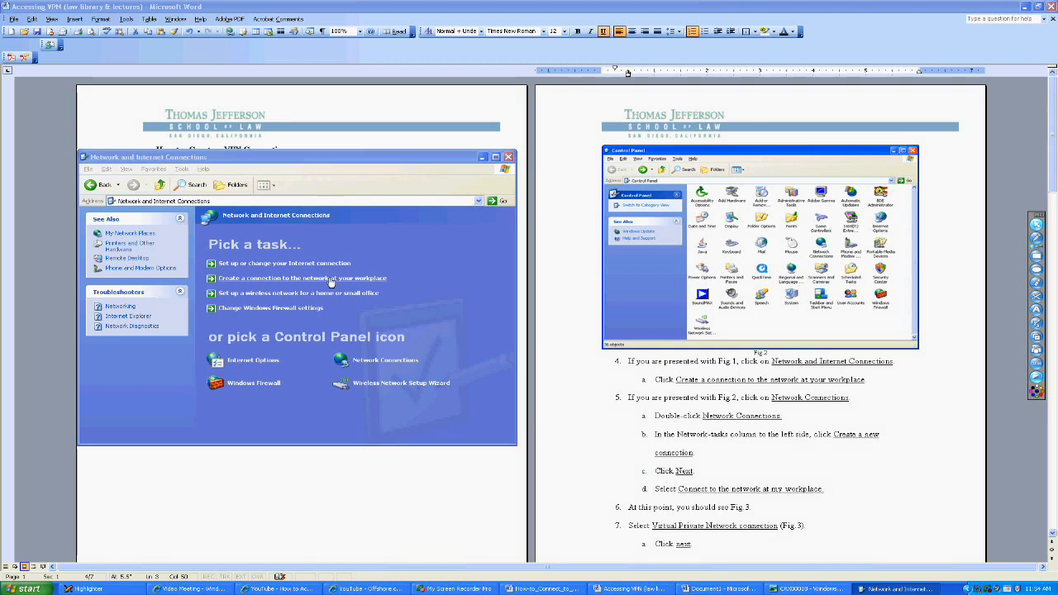
# Start a workplace network connection and continue with Virtual Private Network connection.
pyautogui.click(302, 277)
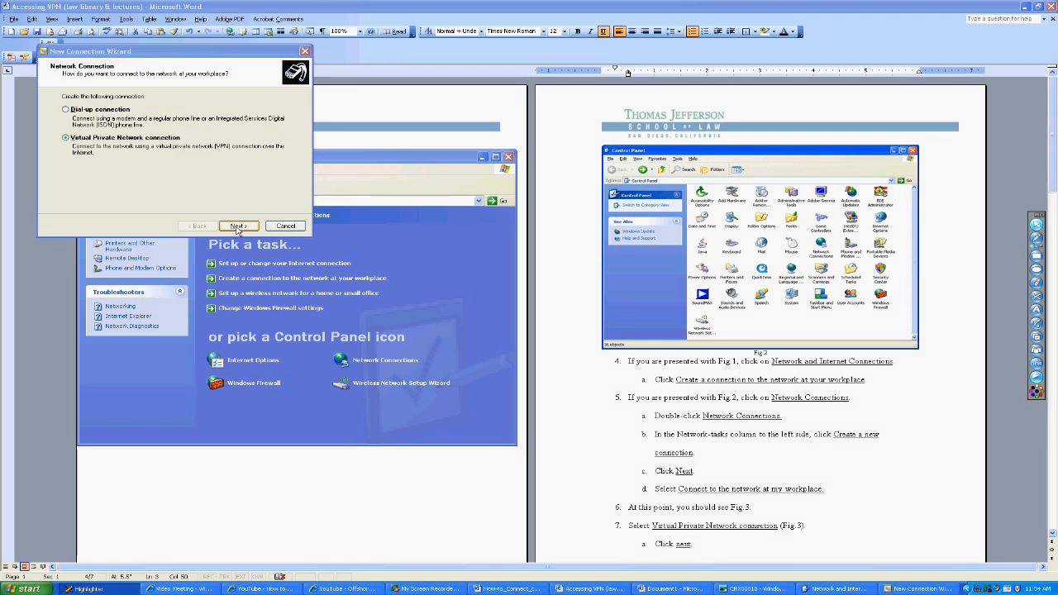
pyautogui.click(238, 226)
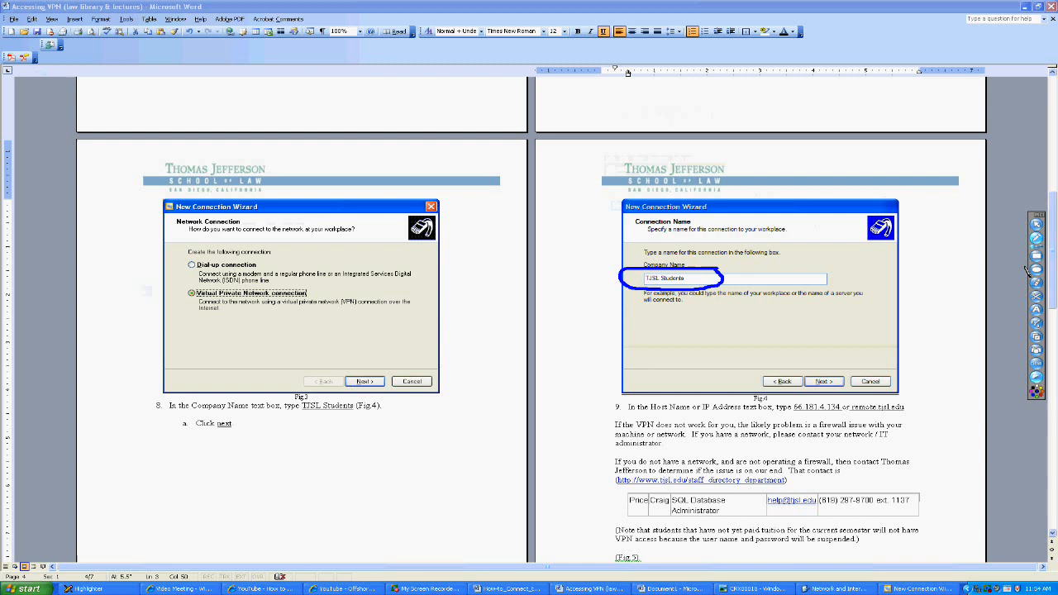
pyautogui.moveTo(1037, 225)
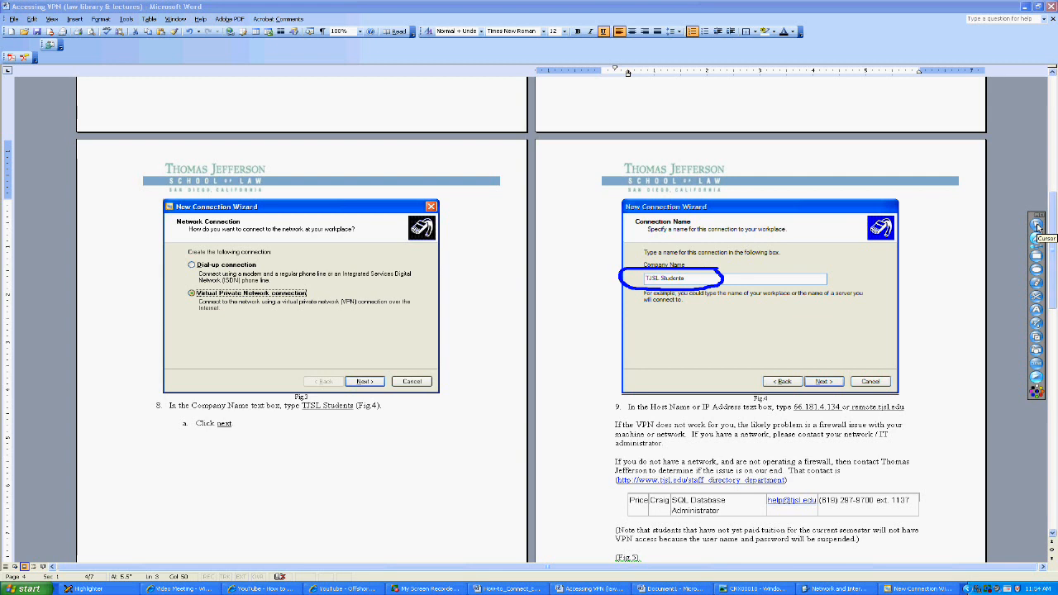
pyautogui.moveTo(1025, 369)
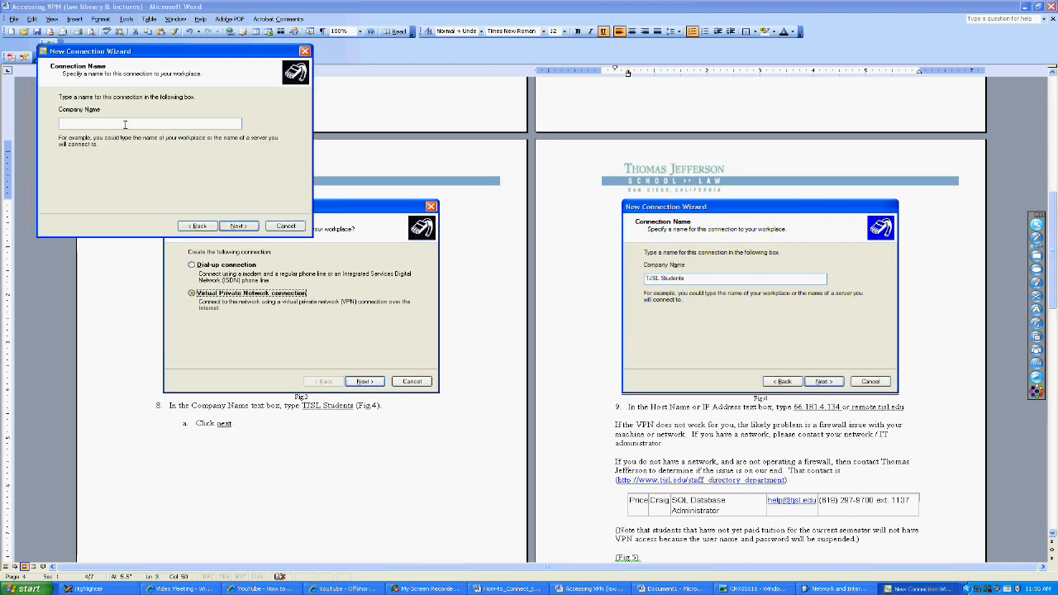
# Name the connection 'TJSL Students' and continue to VPN server selection.
pyautogui.write('TJSL Stu')
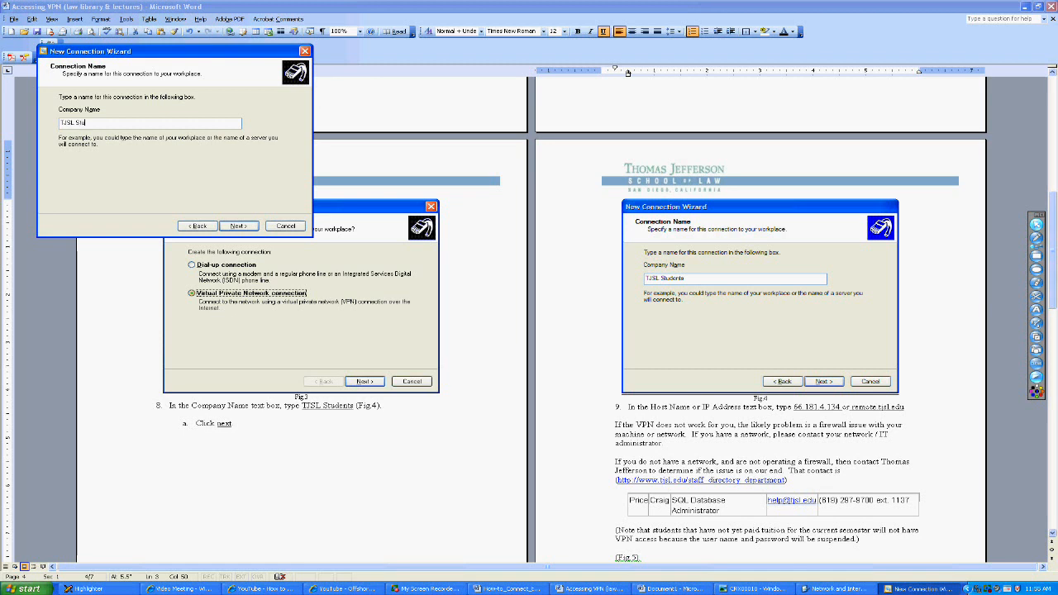
pyautogui.write('dents')
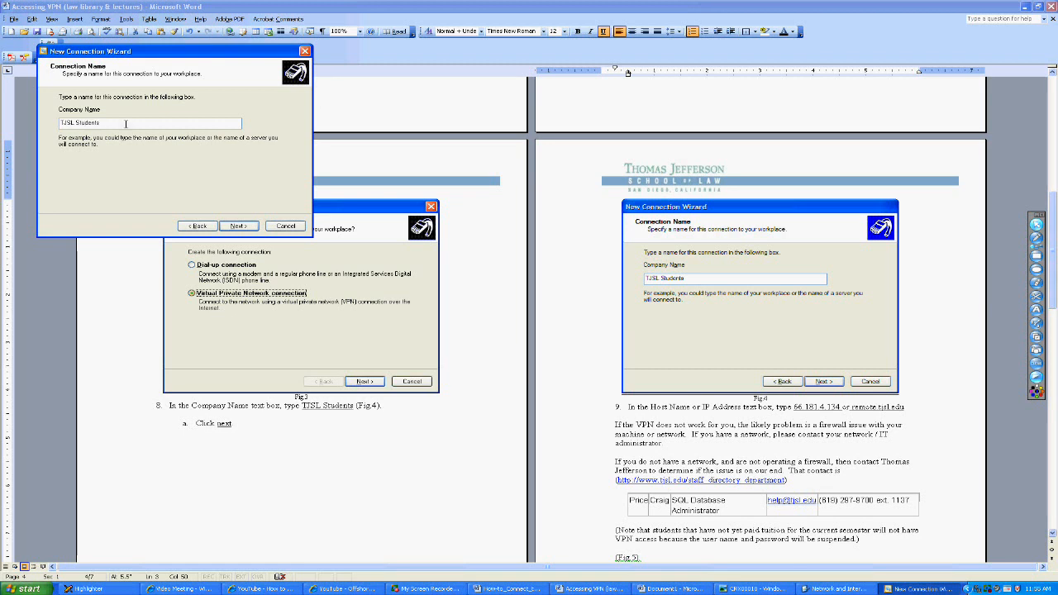
pyautogui.click(238, 226)
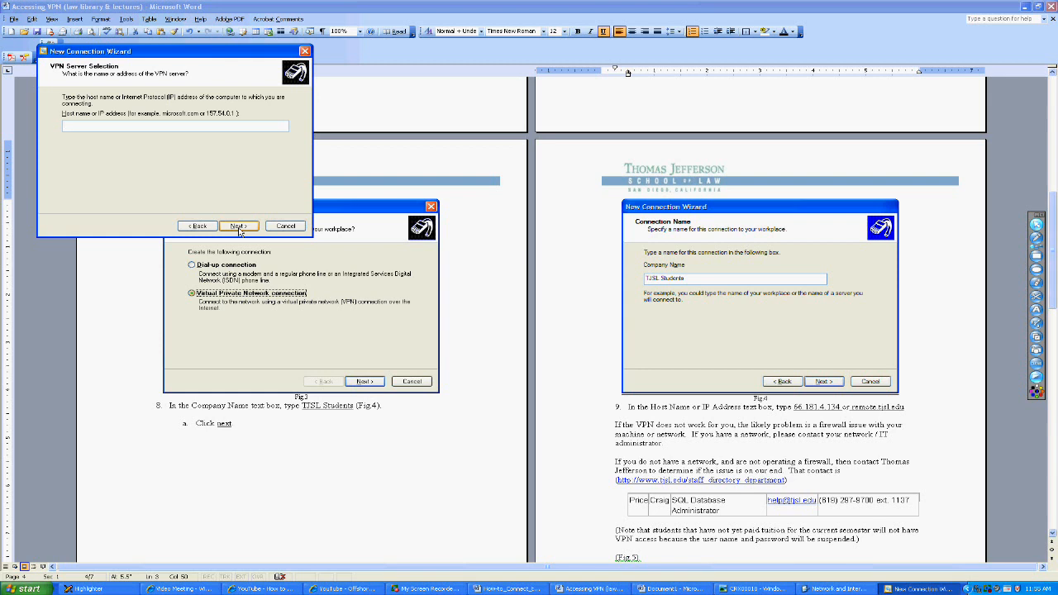
pyautogui.moveTo(175, 195)
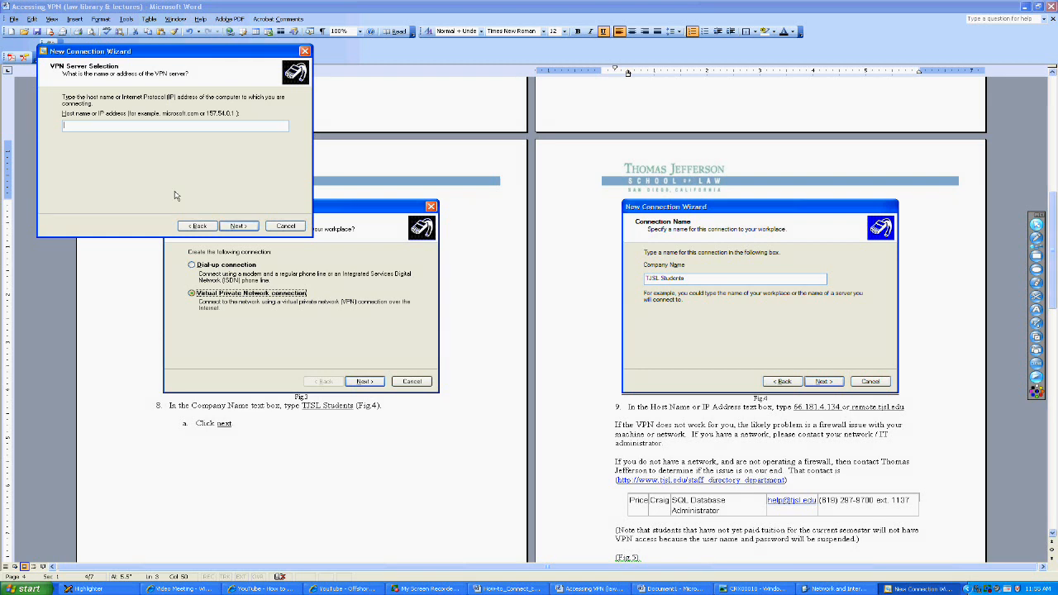
pyautogui.moveTo(198, 226)
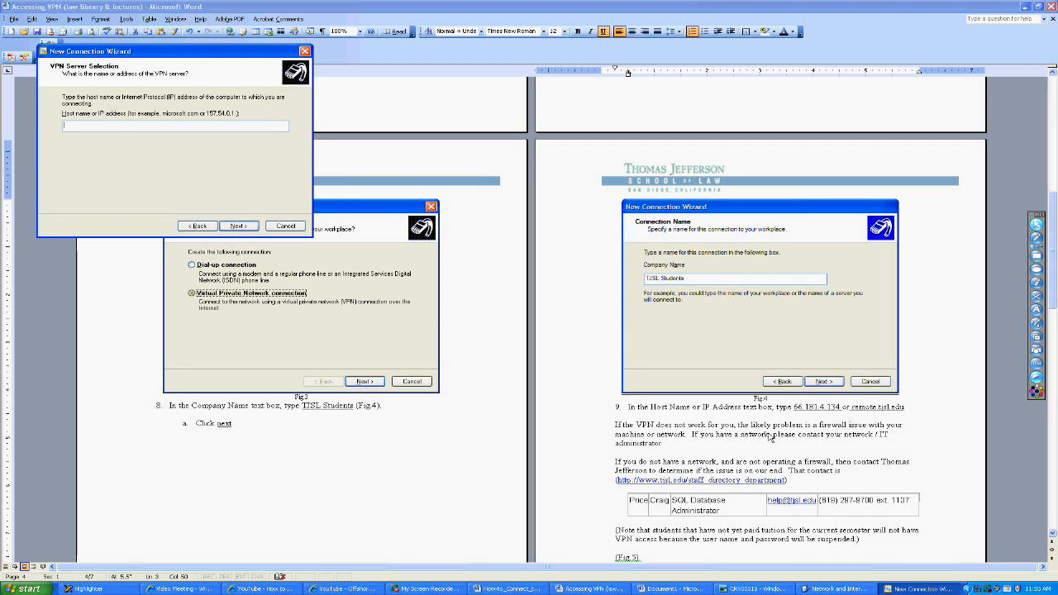
pyautogui.moveTo(810, 427)
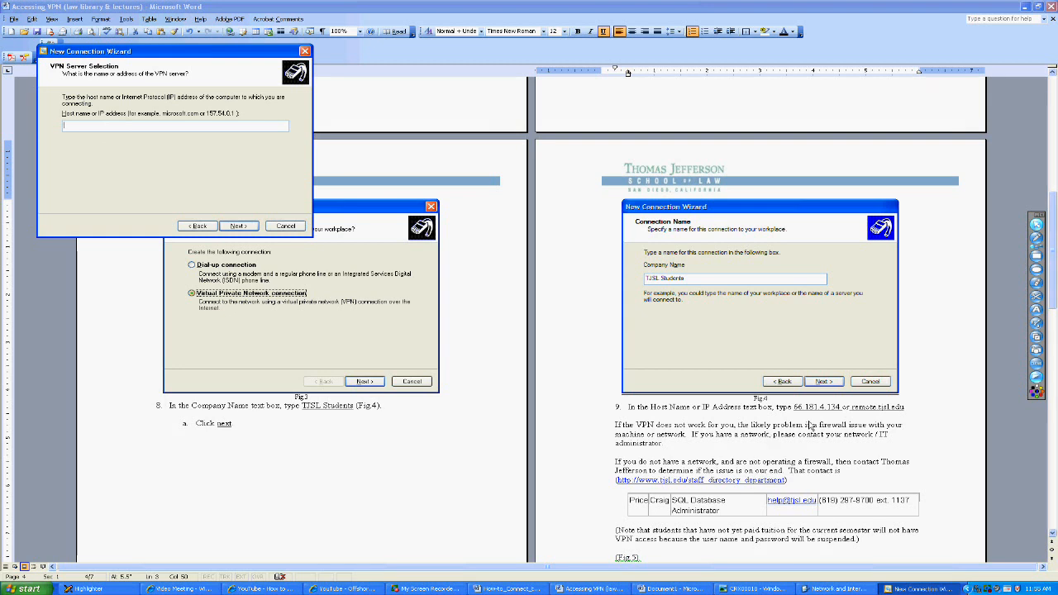
pyautogui.moveTo(810, 427)
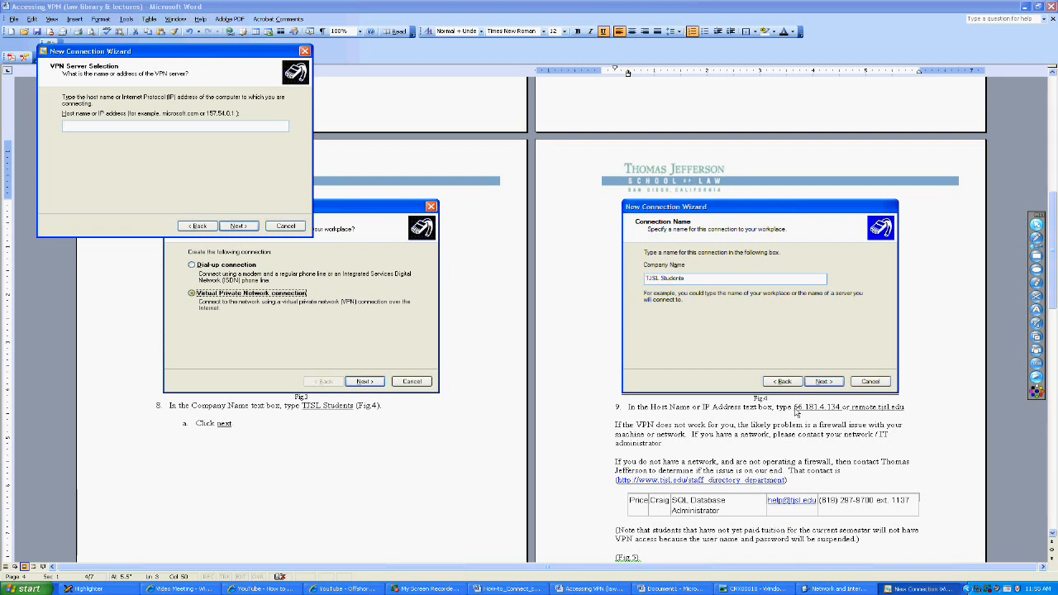
# Enter 66.181.4.134 as the VPN host address and continue.
pyautogui.rightClick(819, 406)
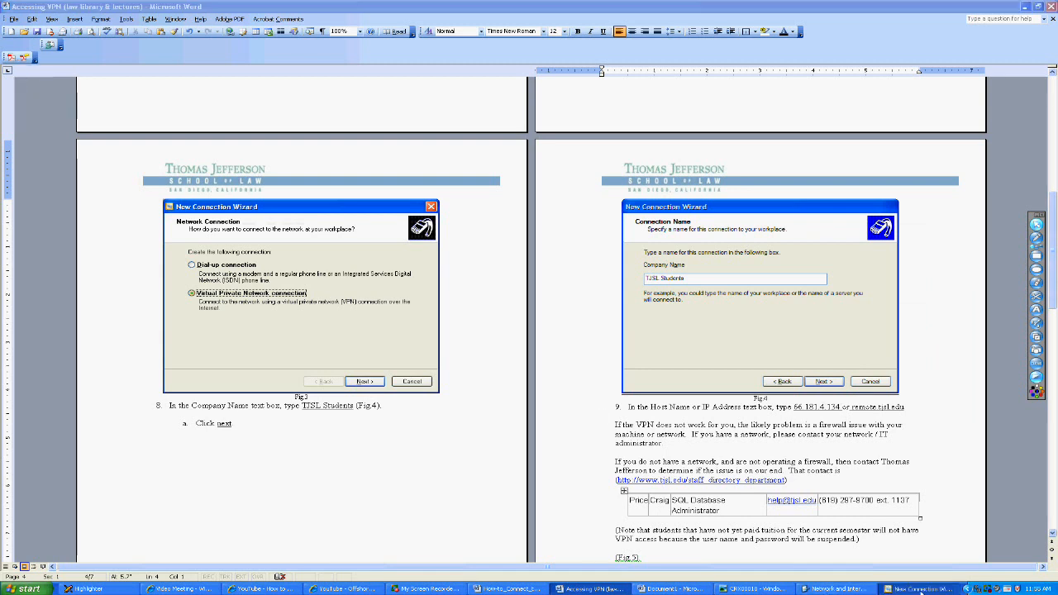
pyautogui.click(363, 381)
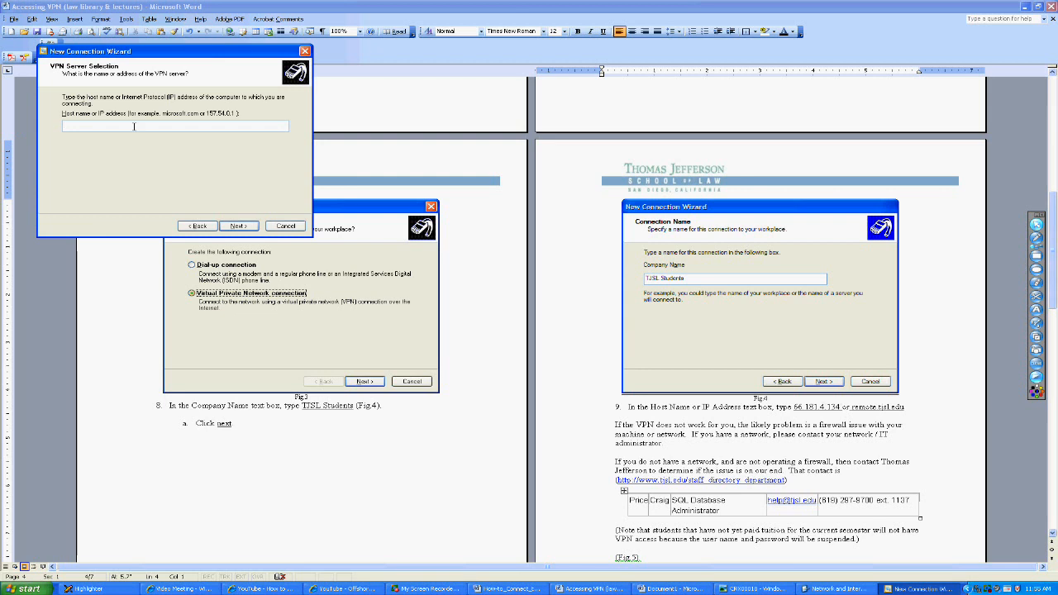
pyautogui.write('66.181.')
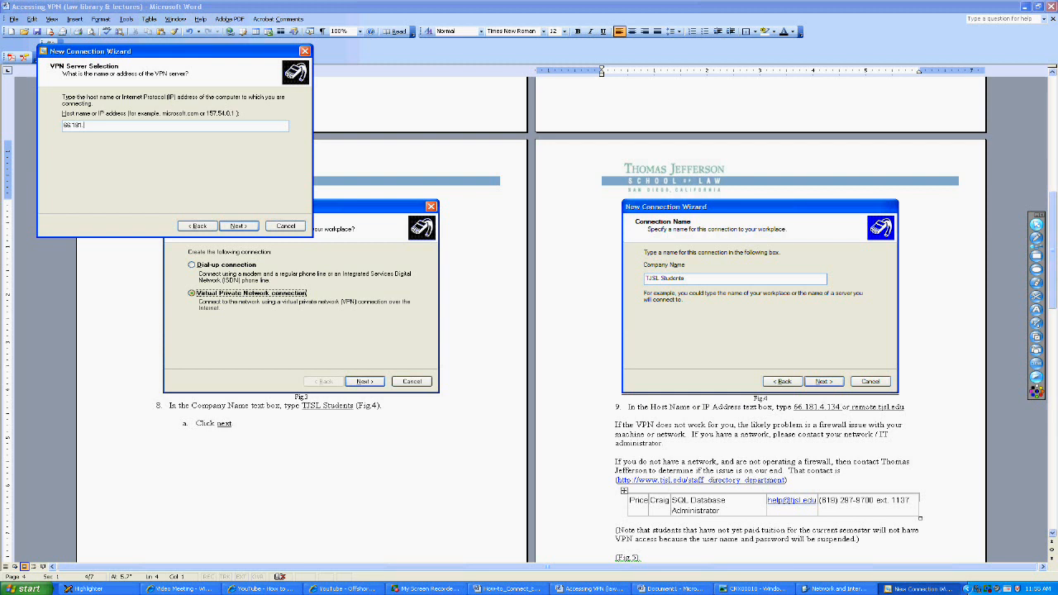
pyautogui.write('4')
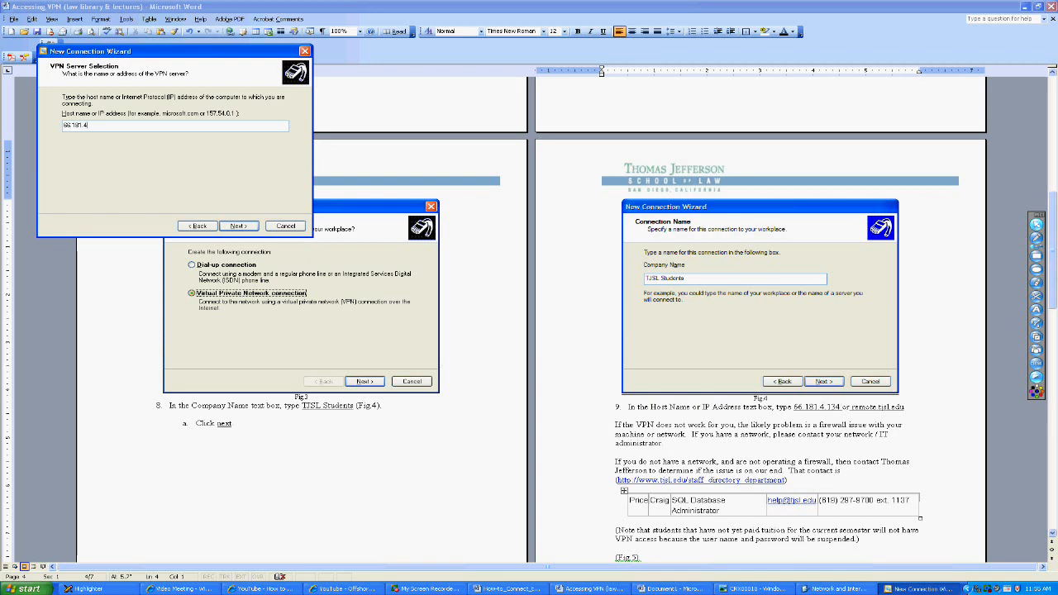
pyautogui.write('134')
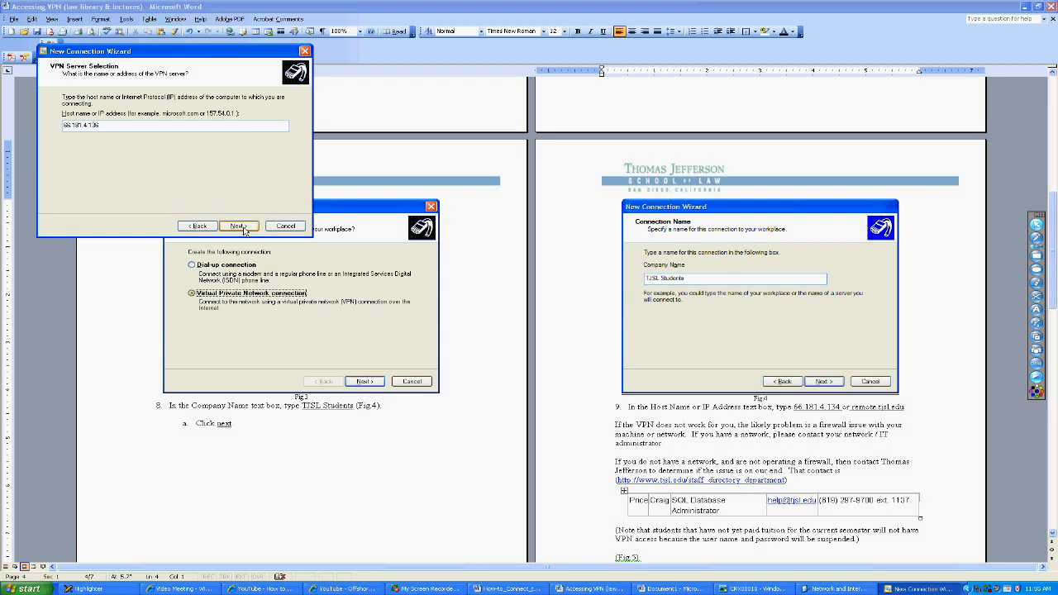
pyautogui.click(238, 226)
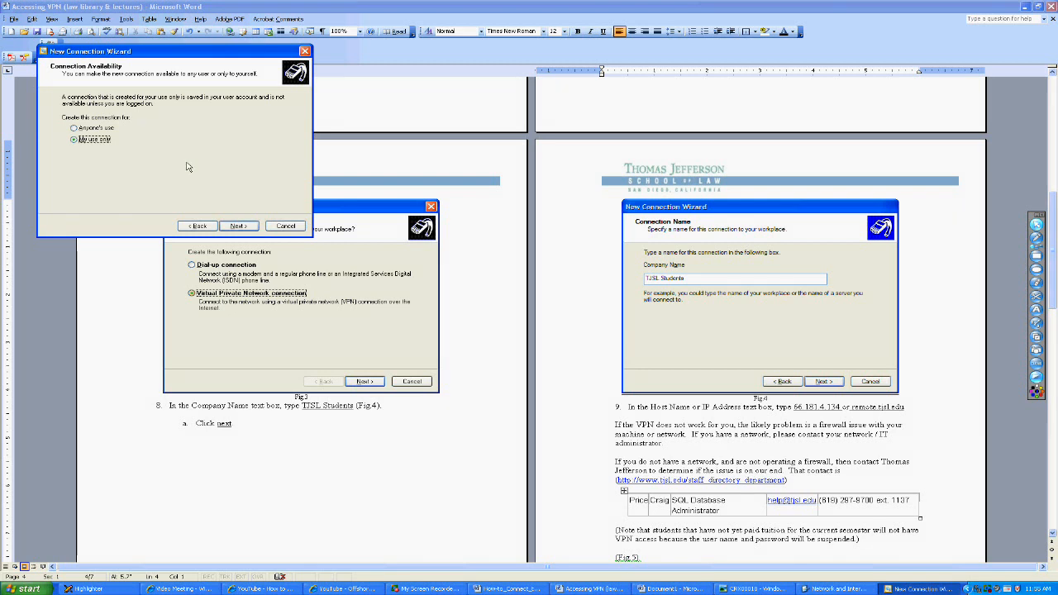
pyautogui.moveTo(88, 158)
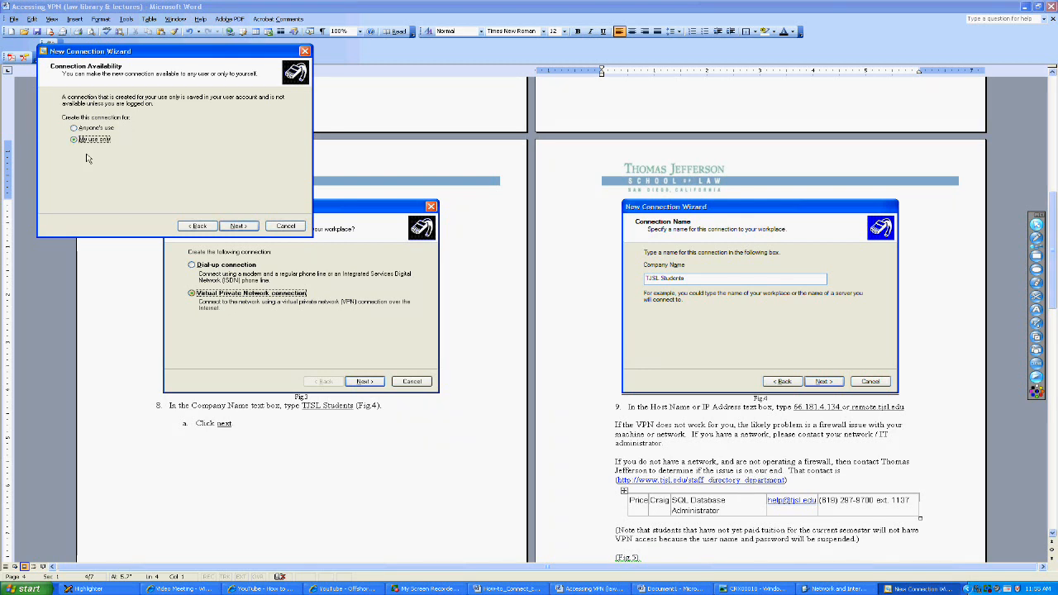
pyautogui.moveTo(161, 154)
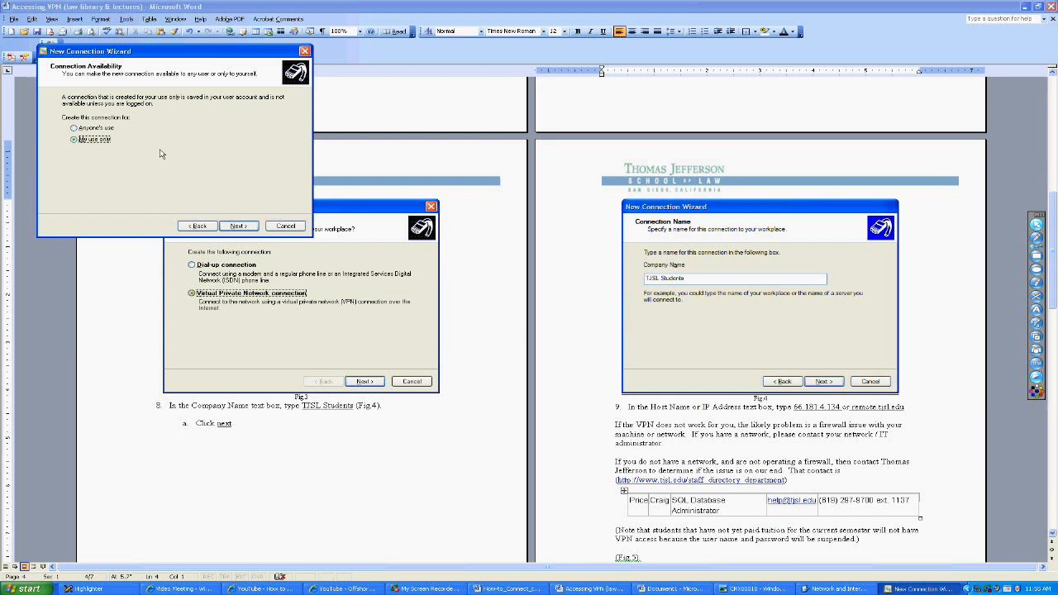
pyautogui.moveTo(240, 153)
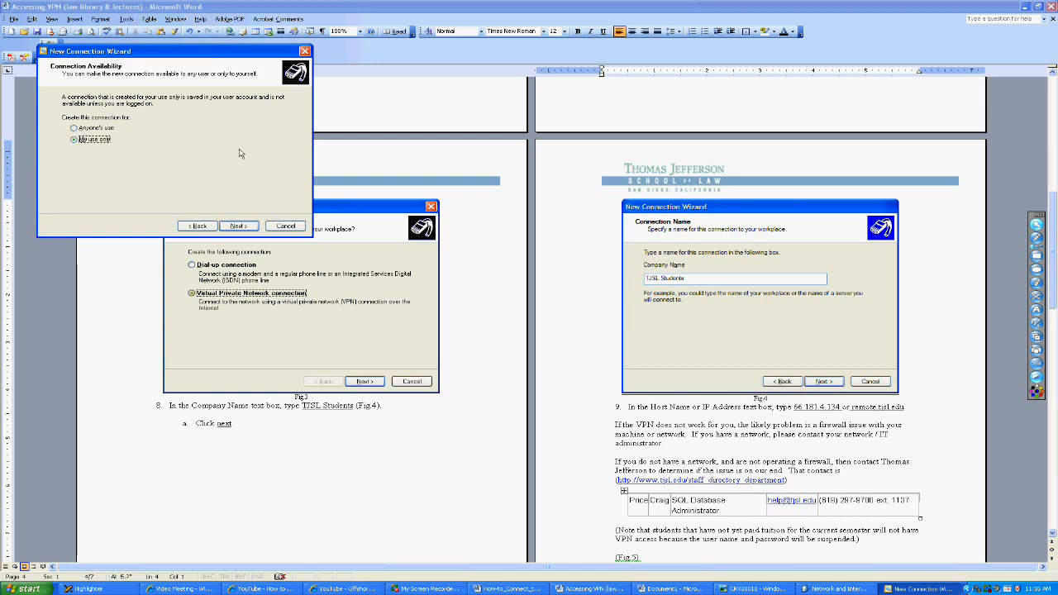
pyautogui.moveTo(130, 153)
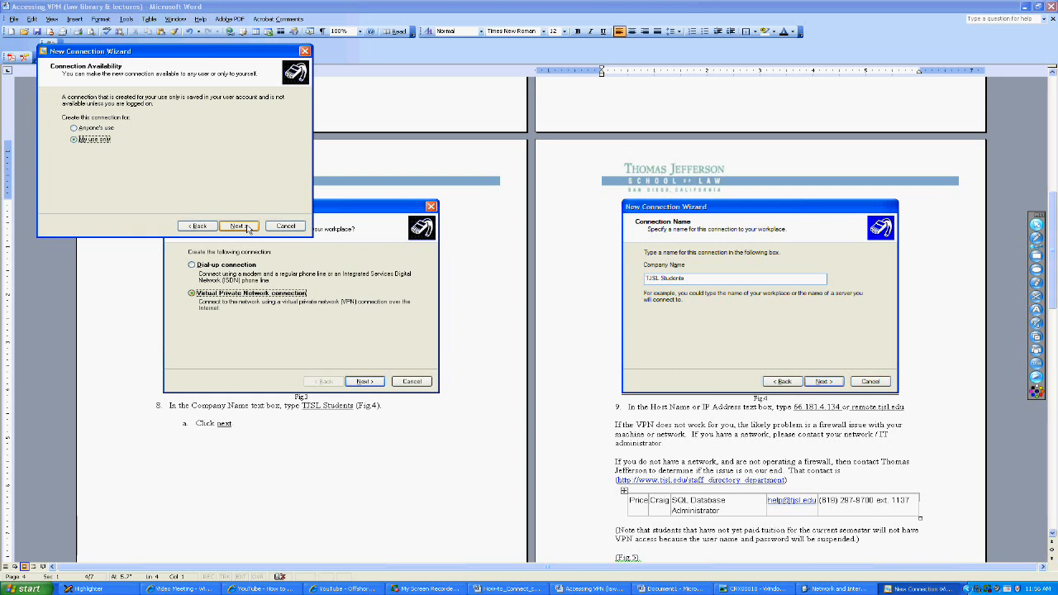
# Keep 'My use only' availability and advance to the completion page.
pyautogui.click(238, 226)
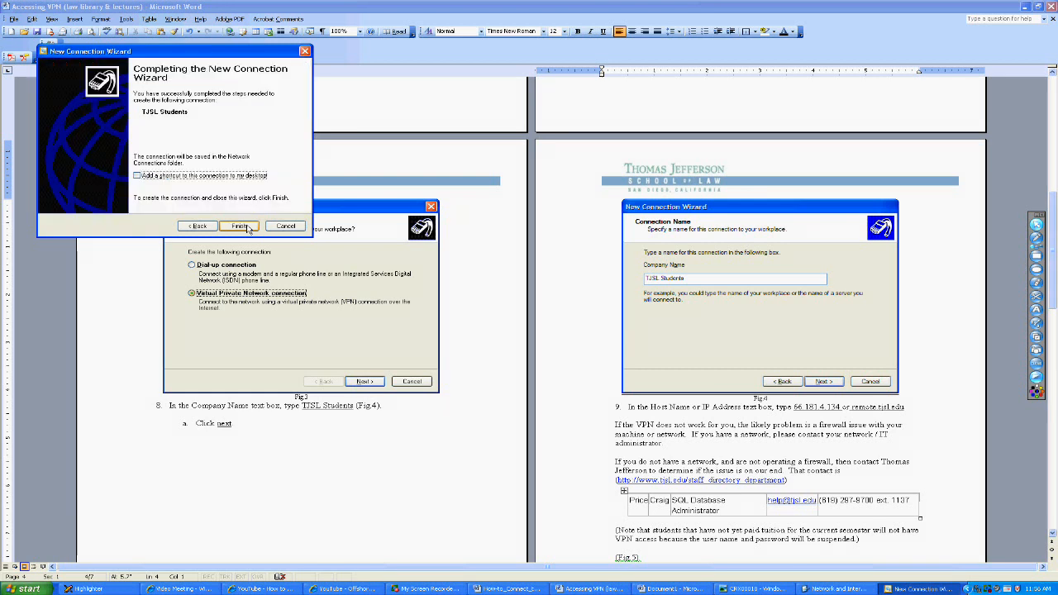
pyautogui.moveTo(261, 155)
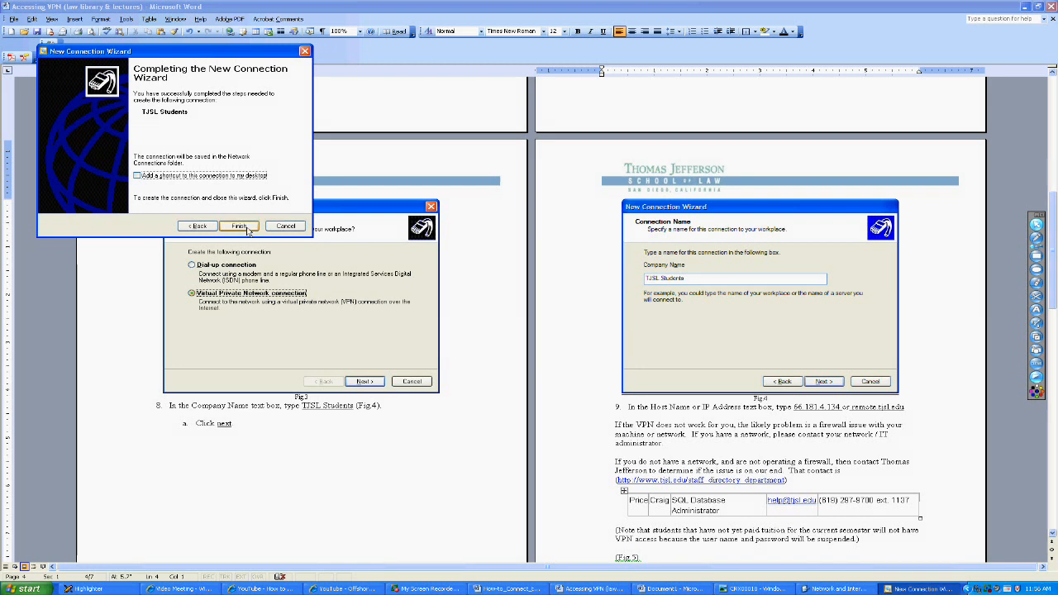
# Finish the wizard to create the TJSL Students VPN connection.
pyautogui.click(239, 226)
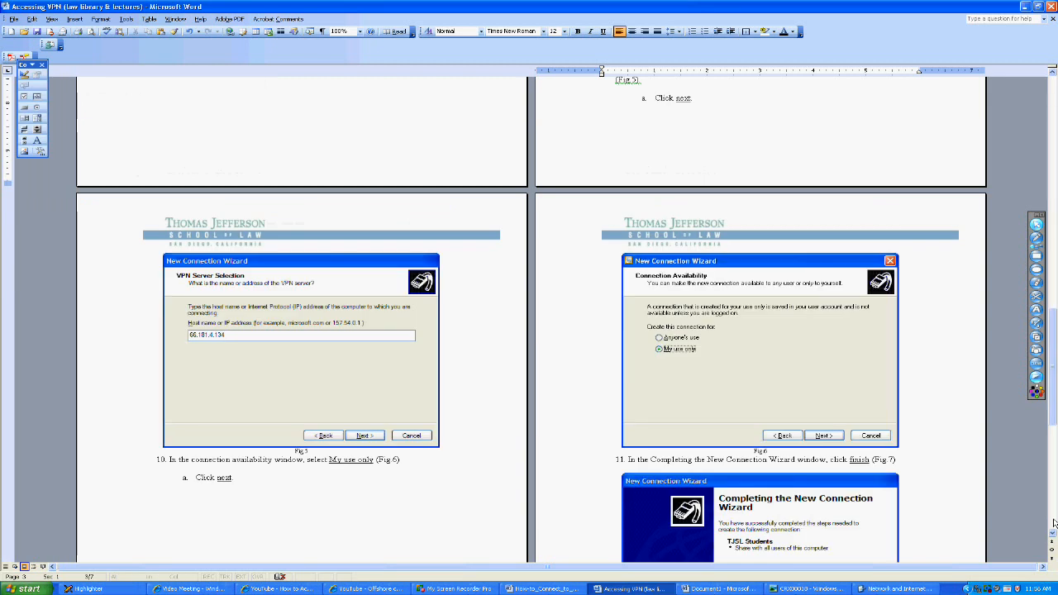
# Scroll the guide to 'How-to: Connect to VPN' and demonstrate Connect To in the Start menu.
pyautogui.scroll(-3)
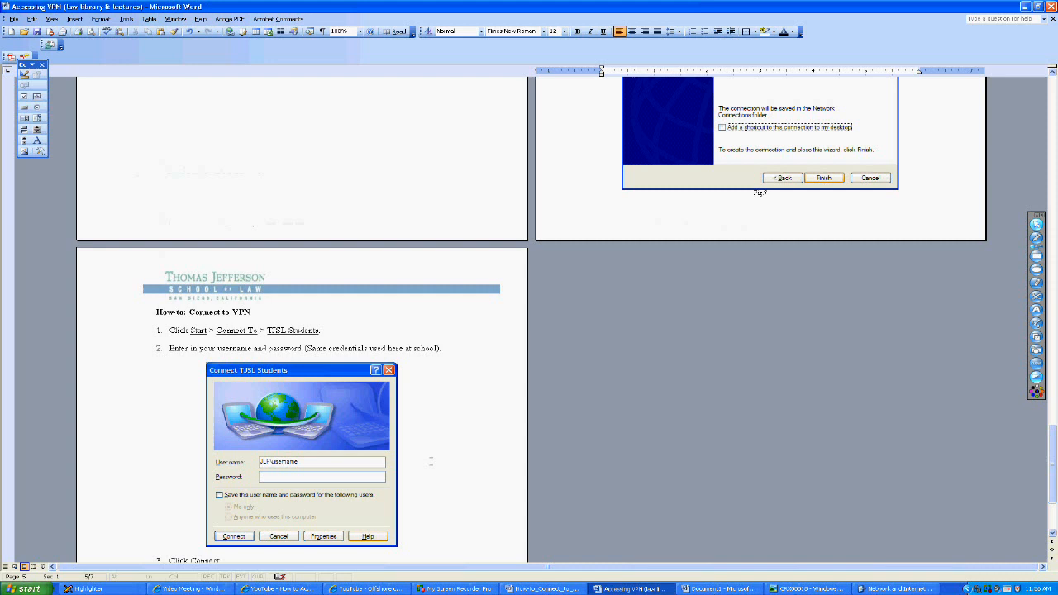
pyautogui.scroll(-3)
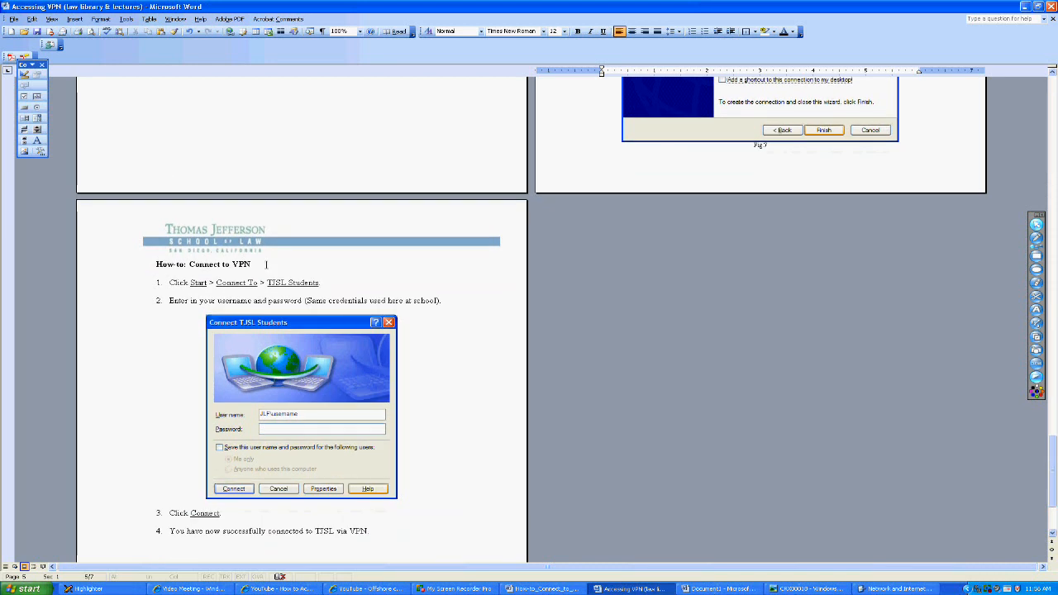
pyautogui.scroll(-3)
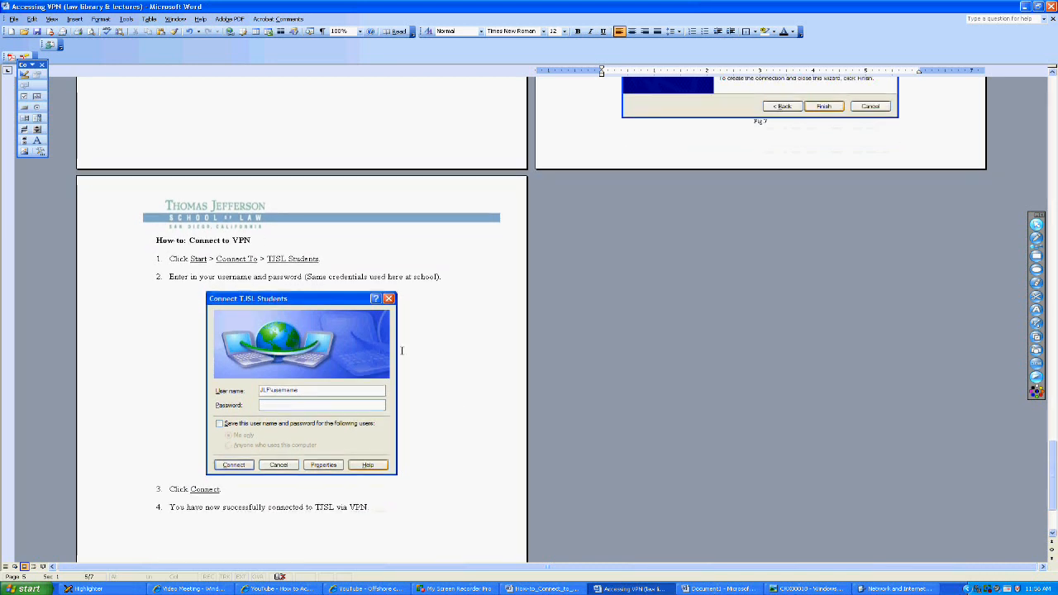
pyautogui.click(28, 589)
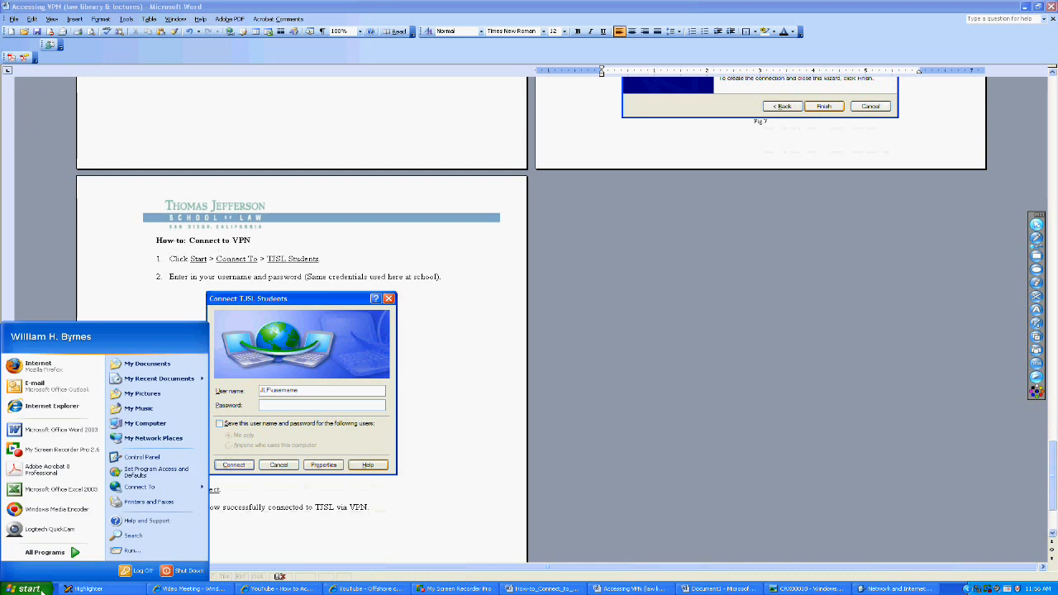
pyautogui.moveTo(149, 502)
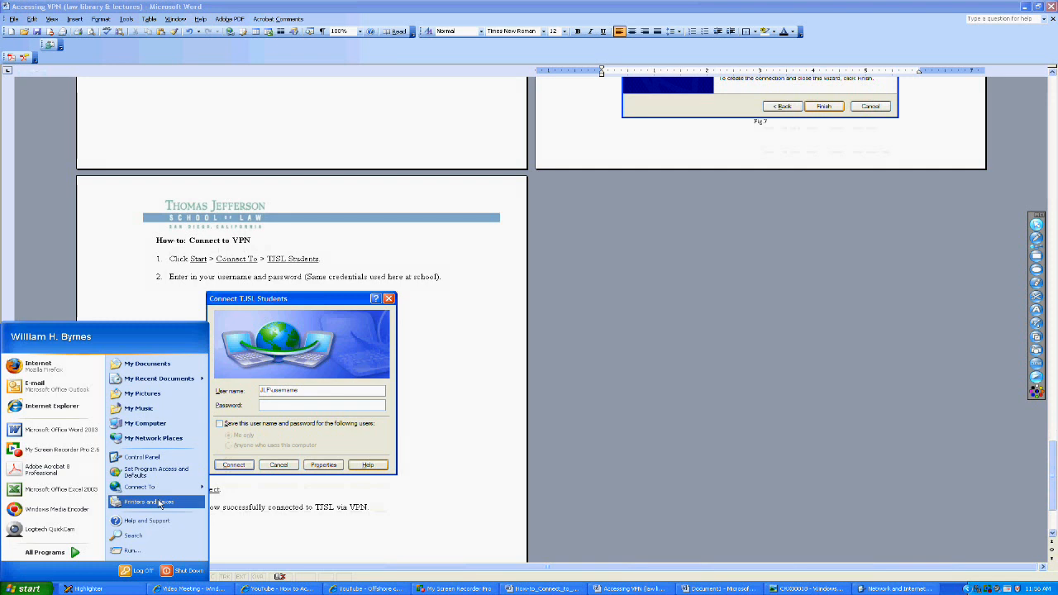
pyautogui.click(139, 487)
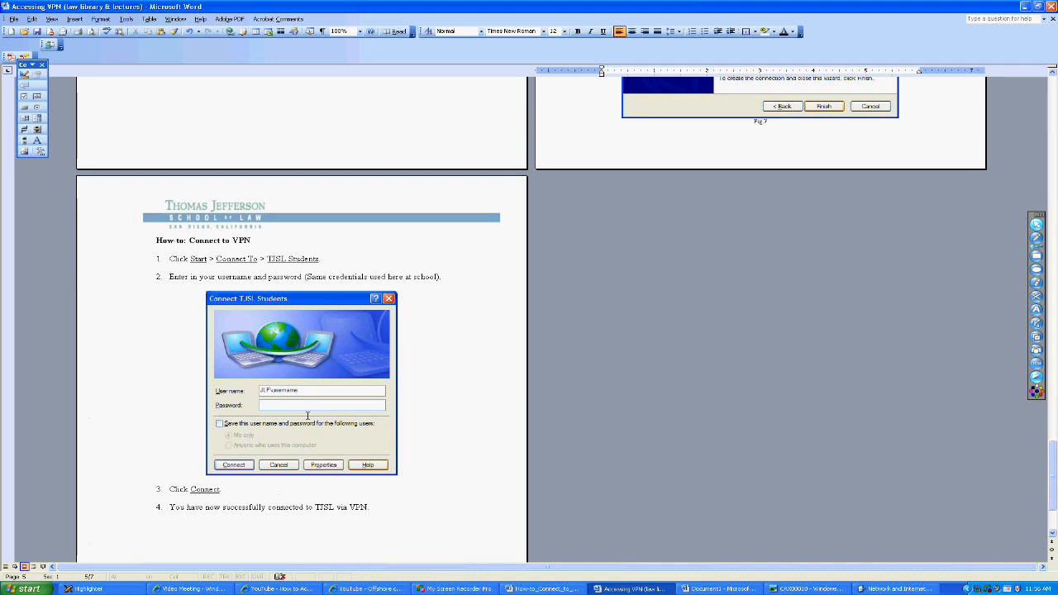
pyautogui.moveTo(308, 416)
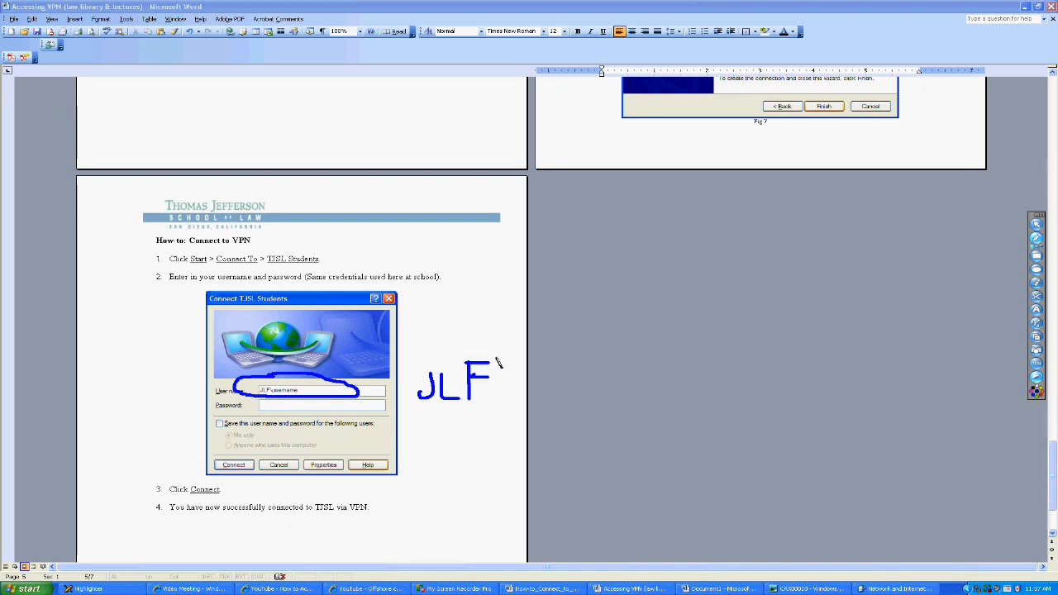
pyautogui.moveTo(497, 360); pyautogui.dragTo(525, 443)
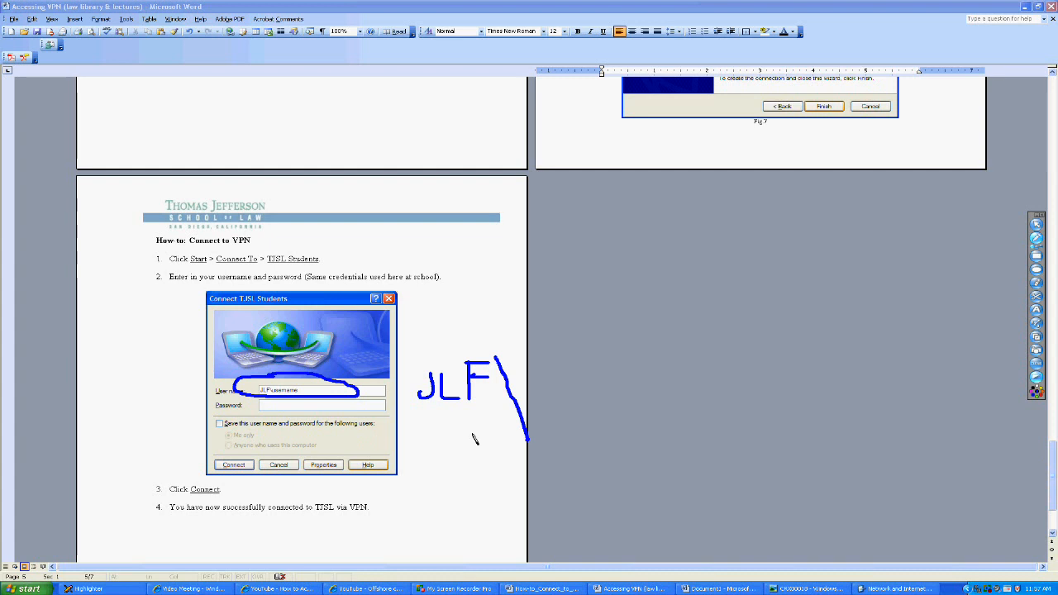
pyautogui.moveTo(480, 449)
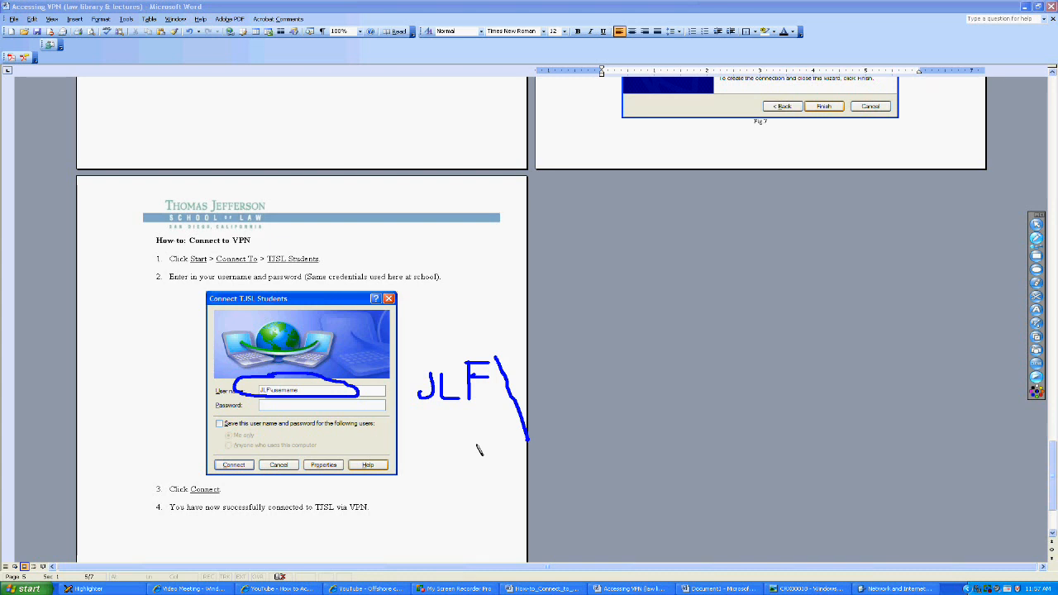
pyautogui.moveTo(311, 411)
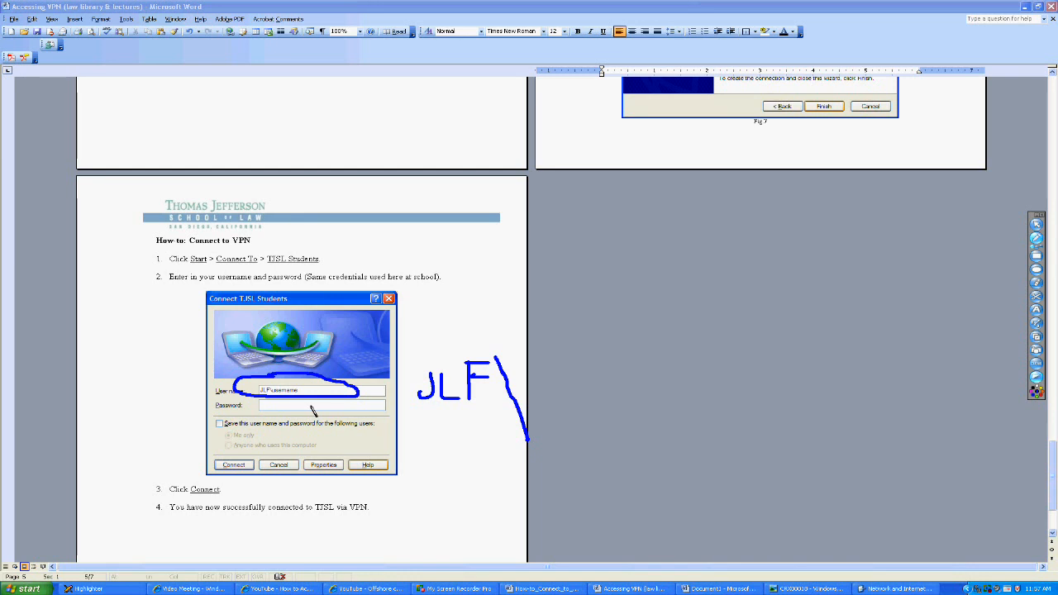
pyautogui.moveTo(479, 443)
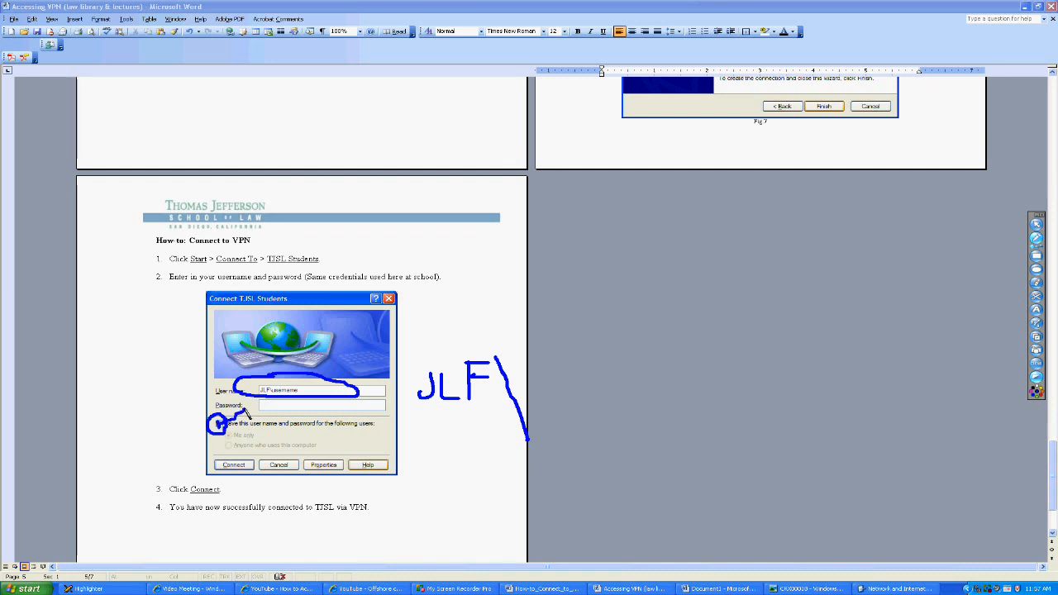
pyautogui.moveTo(349, 478)
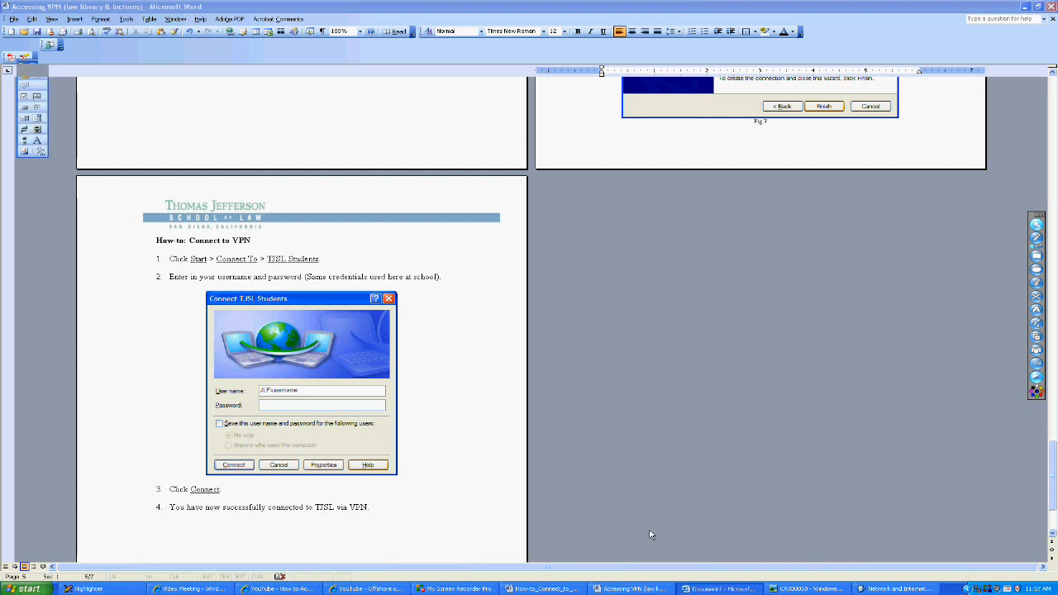
# Switch to the Document1 memo and highlight its recipient, LLM Financial and faculty role lines.
pyautogui.click(713, 587)
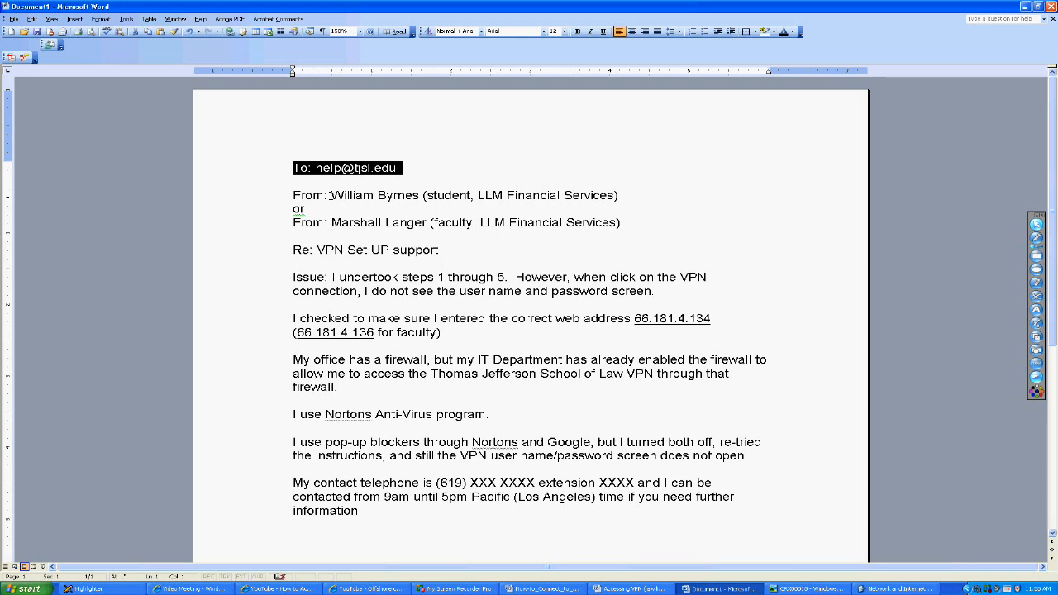
pyautogui.doubleClick(374, 195)
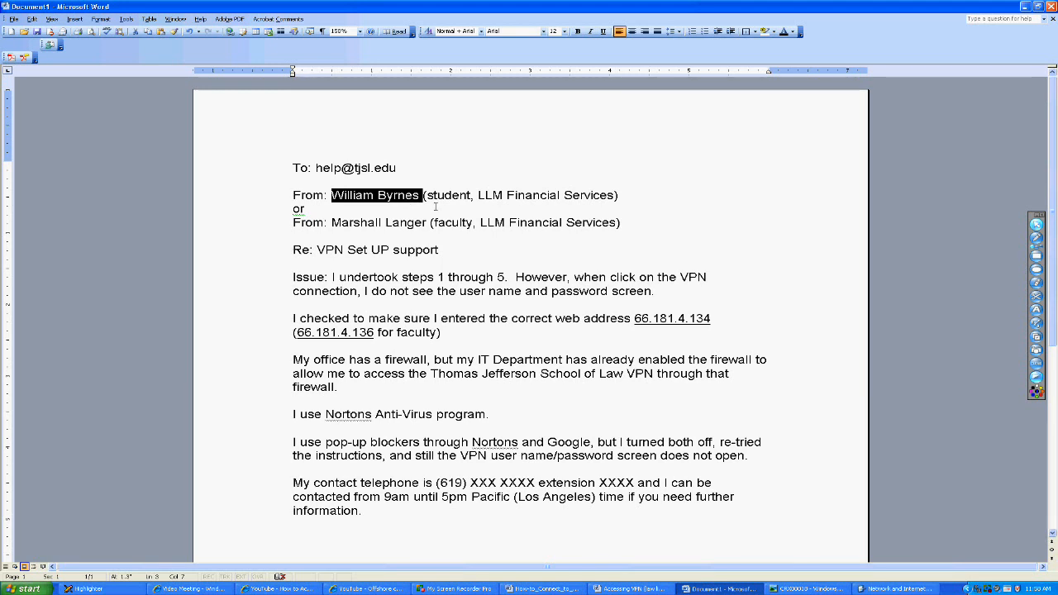
pyautogui.click(425, 195)
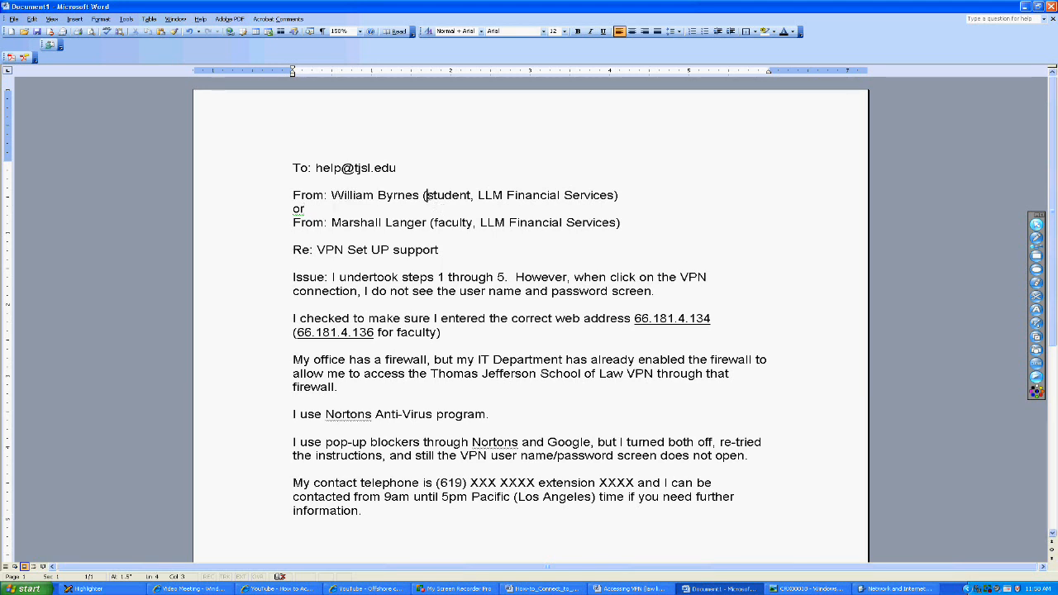
pyautogui.doubleClick(447, 195)
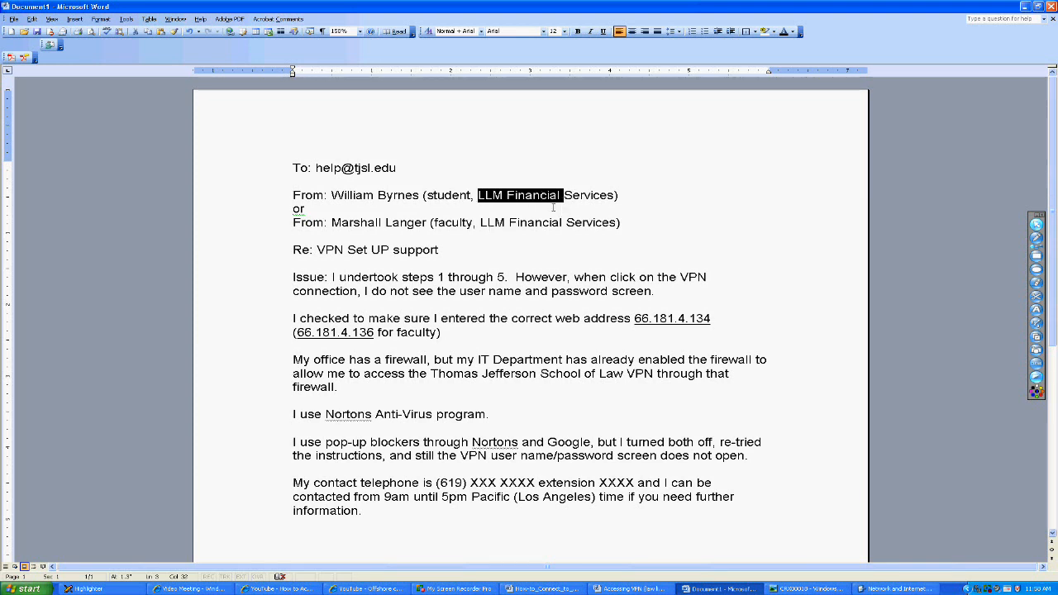
pyautogui.moveTo(494, 240)
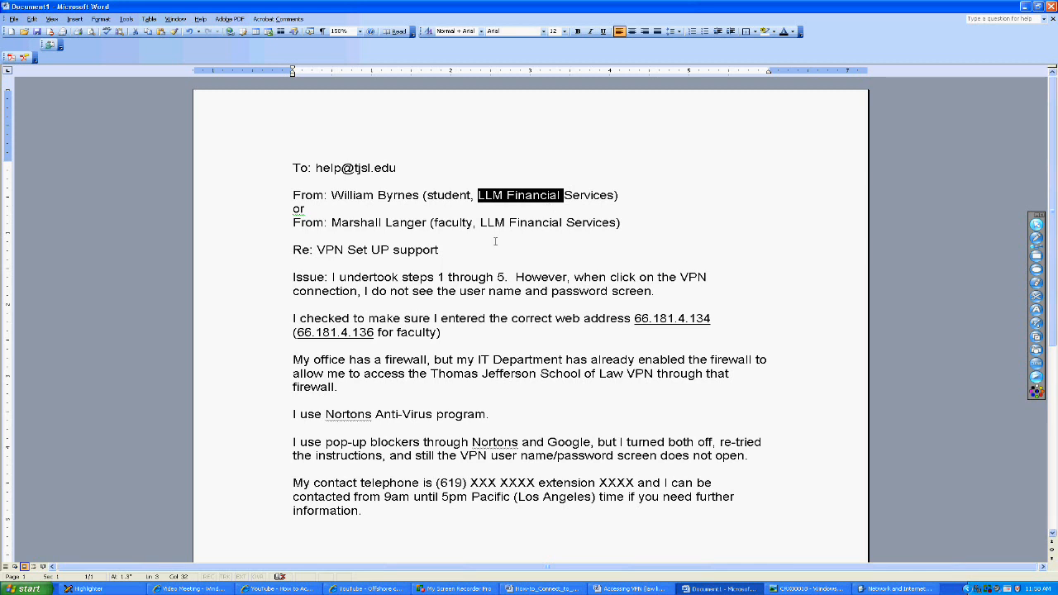
pyautogui.doubleClick(380, 223)
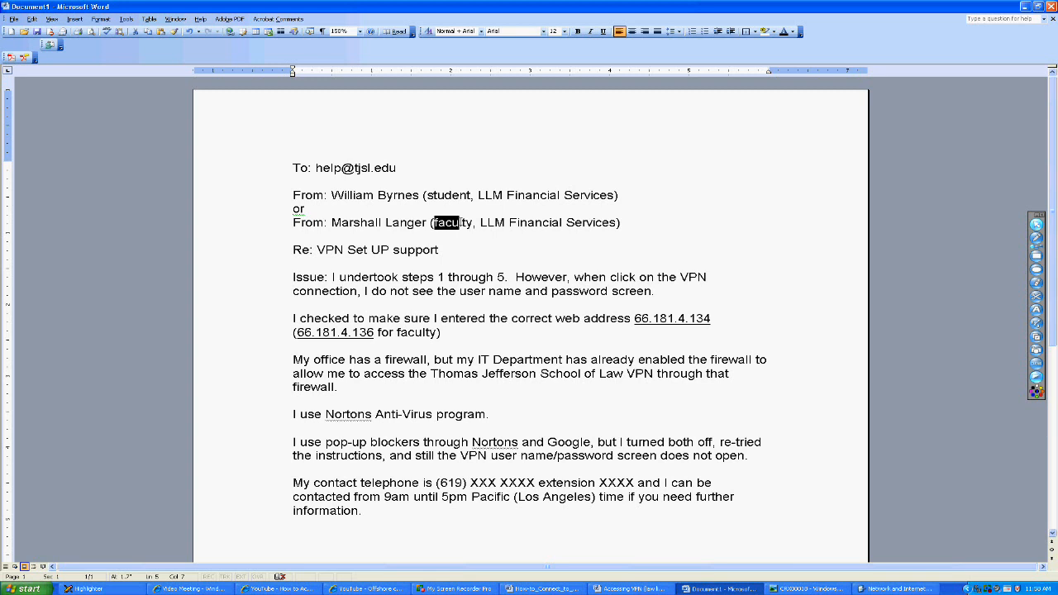
pyautogui.click(383, 277)
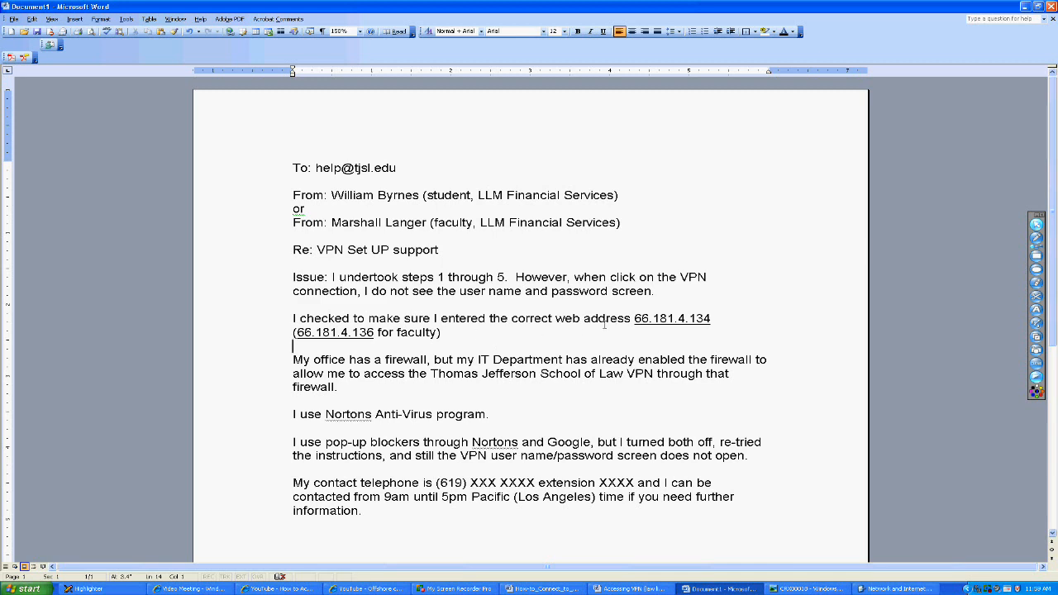
# Highlight the address 66.181.4.134, the firewall and anti-virus paragraphs, and Nortons.
pyautogui.doubleClick(672, 318)
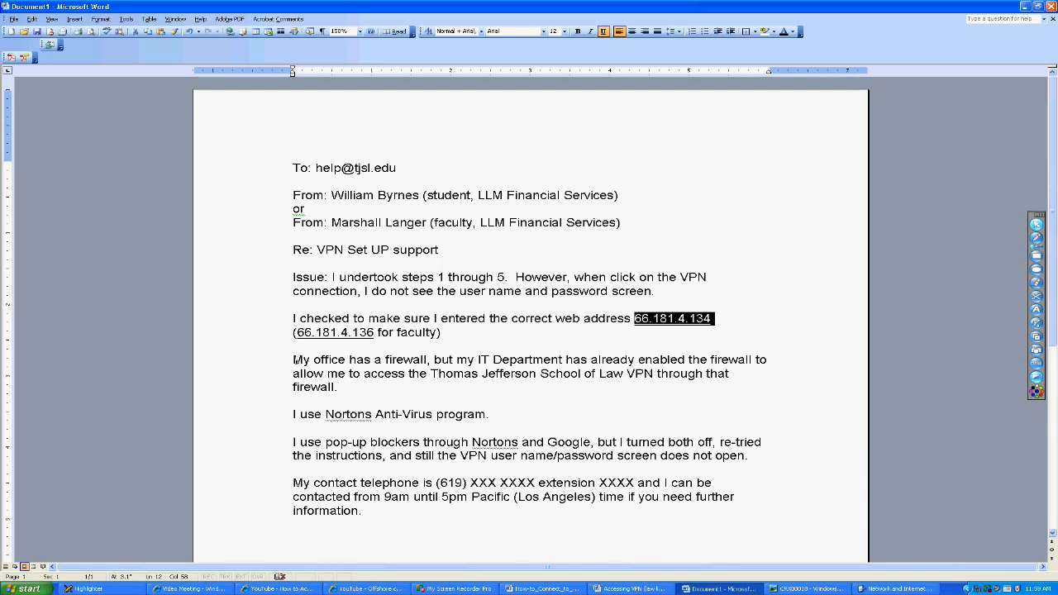
pyautogui.moveTo(293, 359); pyautogui.dragTo(492, 426)
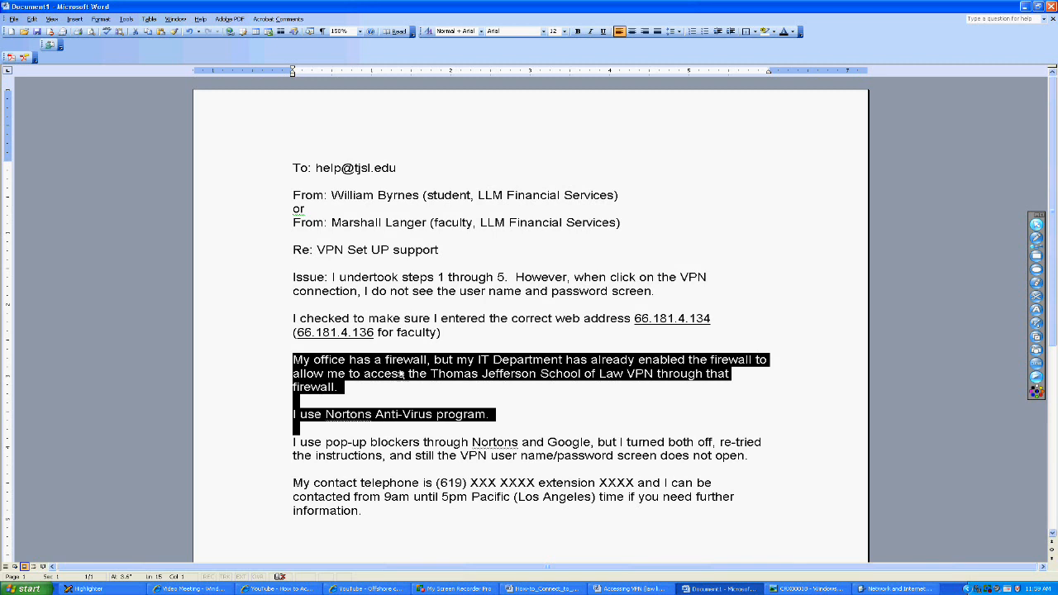
pyautogui.moveTo(536, 393)
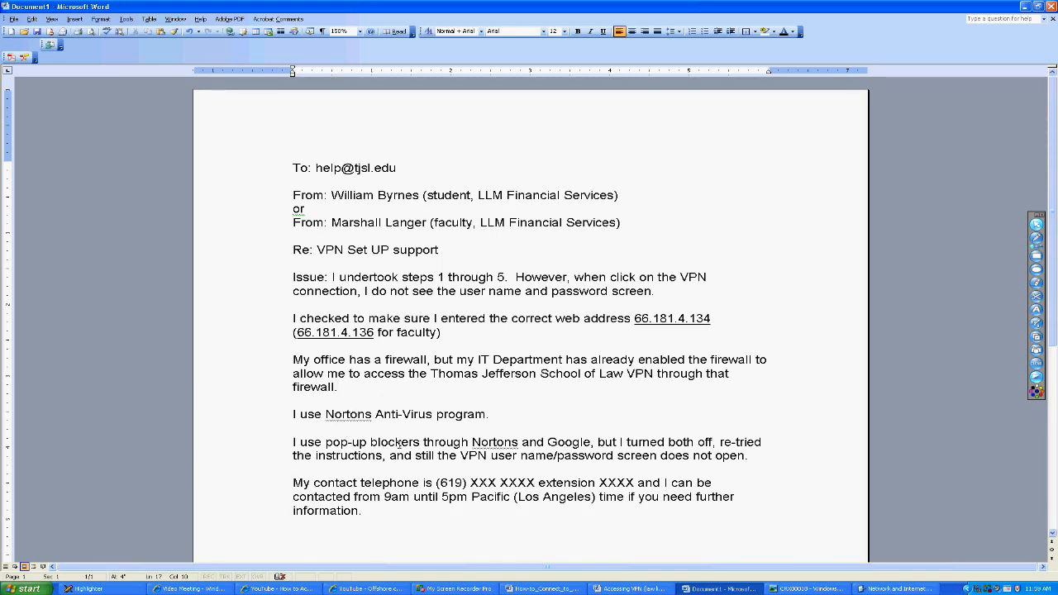
pyautogui.doubleClick(494, 441)
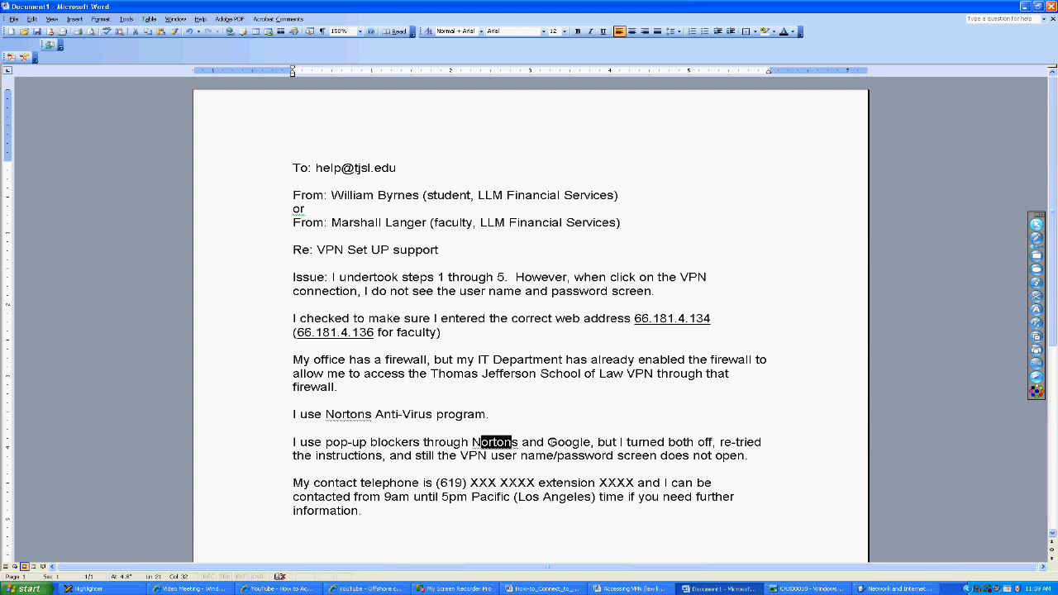
pyautogui.doubleClick(564, 442)
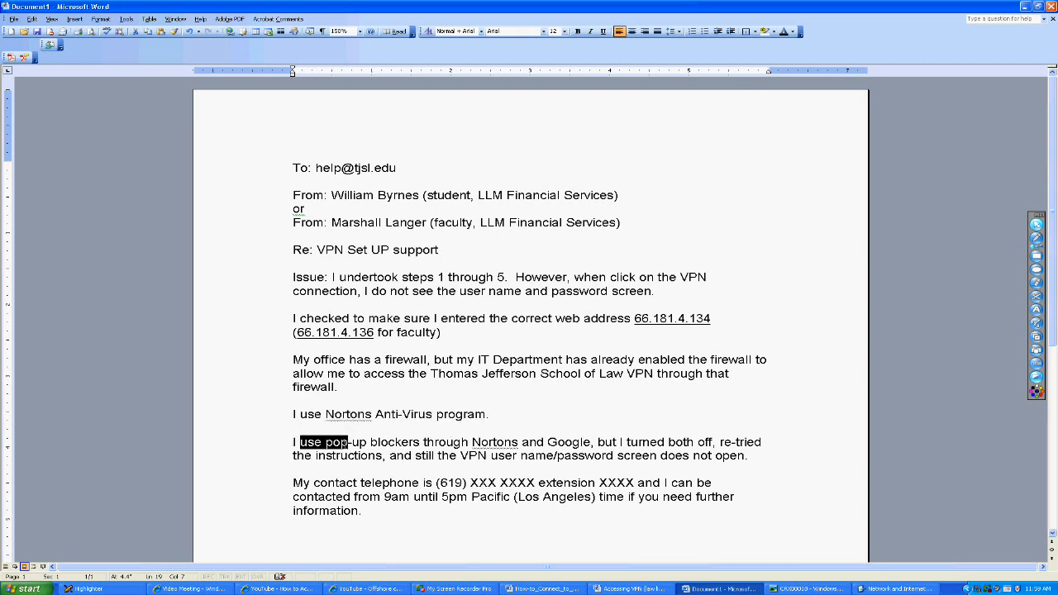
# Highlight the pop-up blockers sentence and contact details, then switch to the Video Meeting.
pyautogui.moveTo(300, 442); pyautogui.dragTo(422, 441)
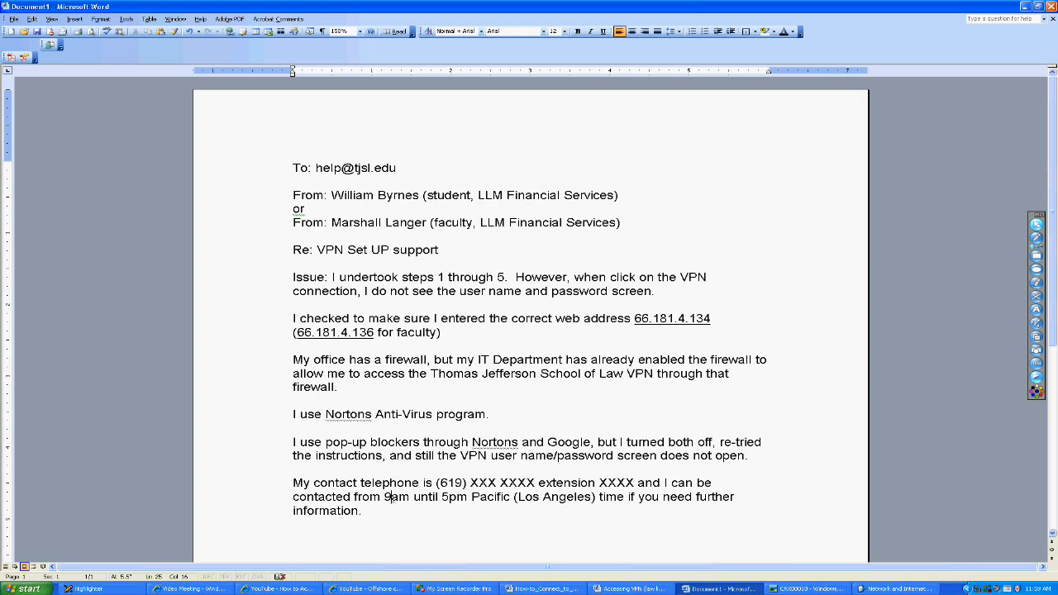
pyautogui.moveTo(383, 497); pyautogui.dragTo(544, 497)
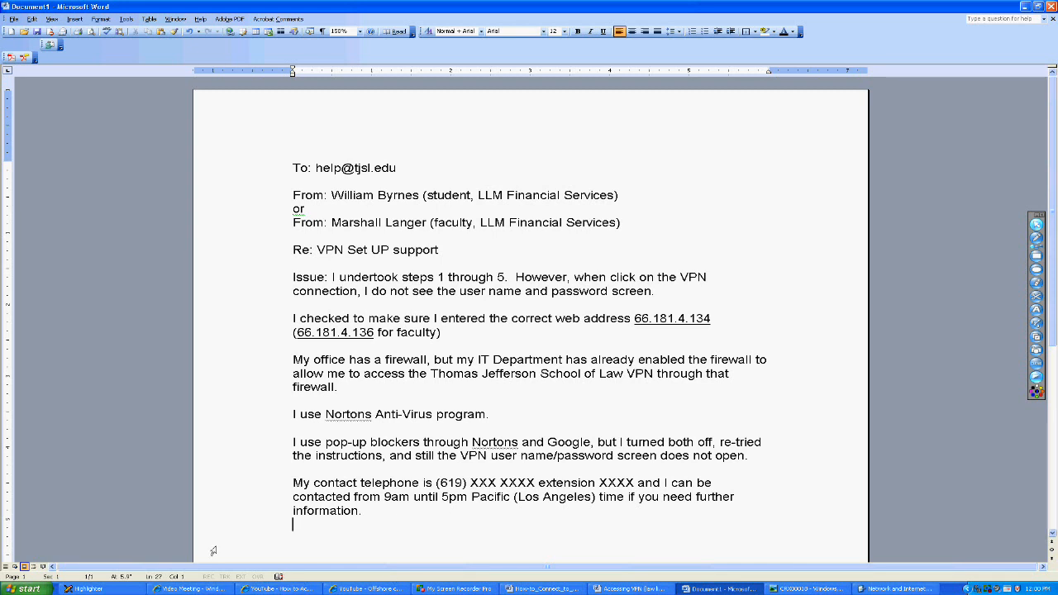
pyautogui.click(632, 589)
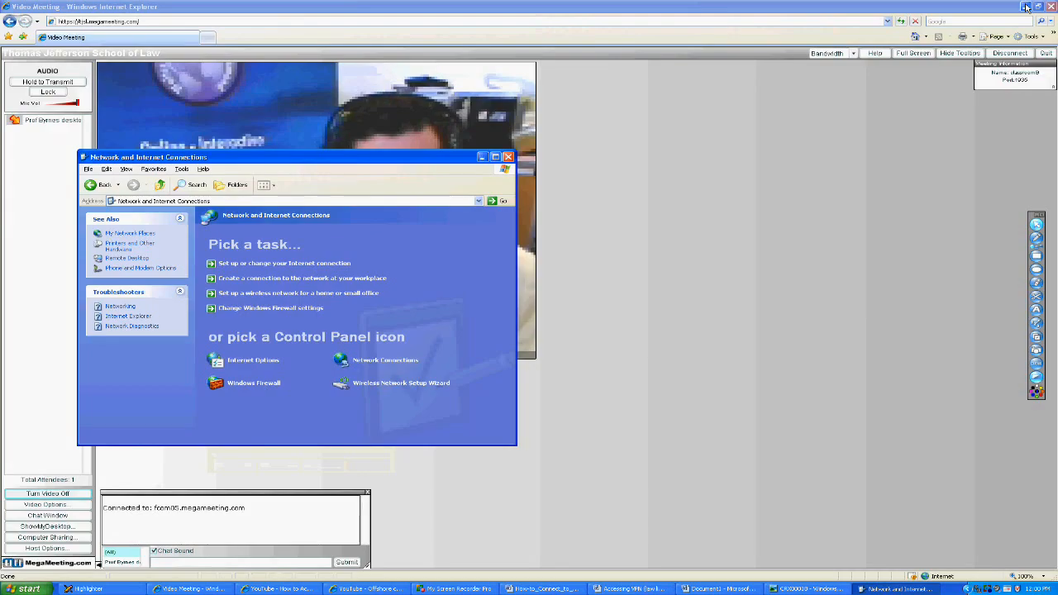
# Minimize the Network and Internet Connections window to reveal the MegaMeeting video.
pyautogui.click(509, 157)
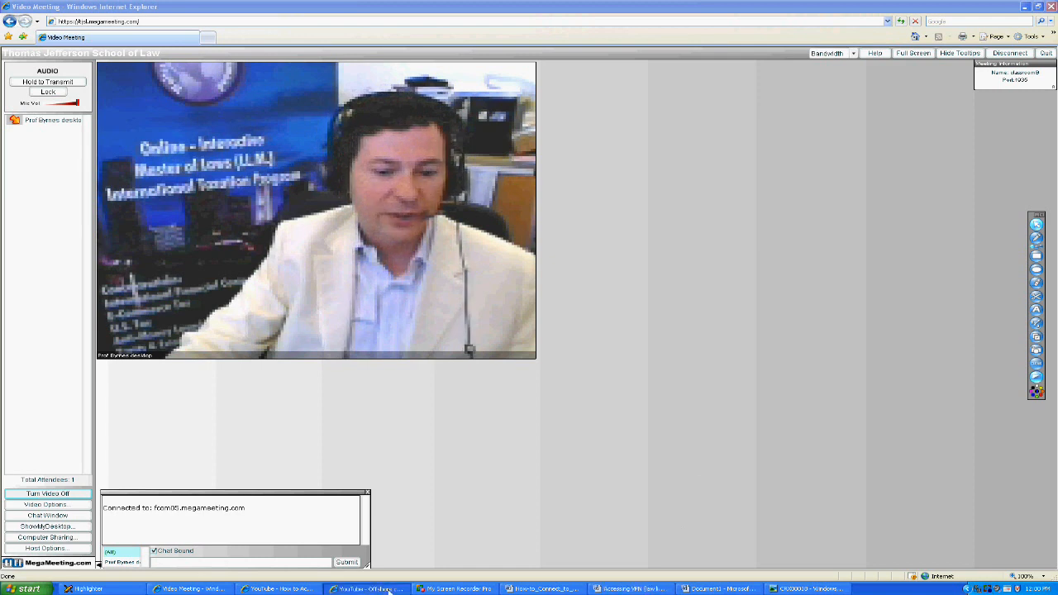
# Switch to the YouTube 'Offshore course - Checkpoint' video page from the taskbar.
pyautogui.click(368, 588)
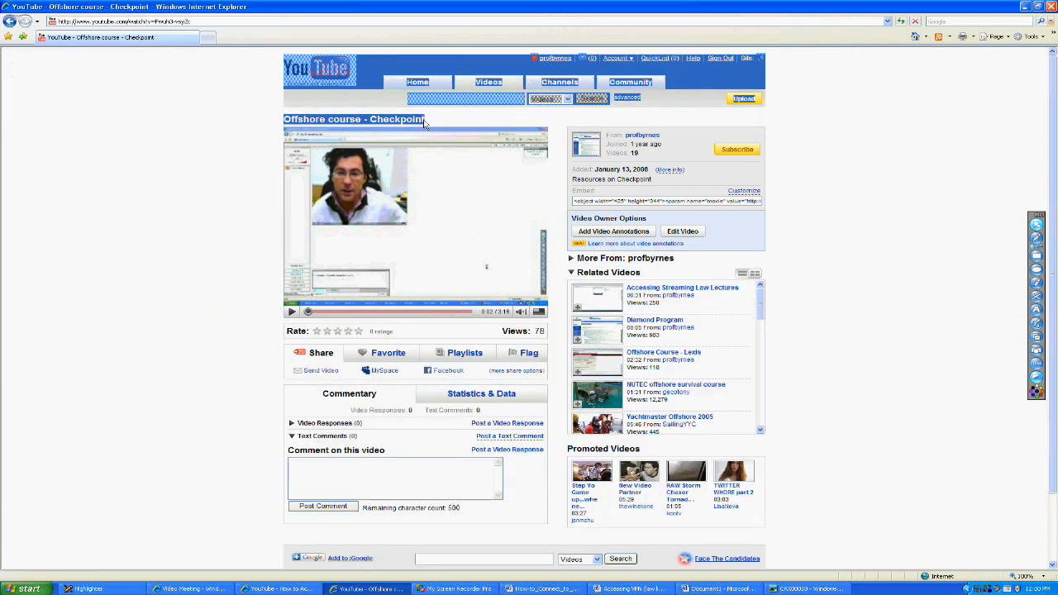
pyautogui.moveTo(218, 231)
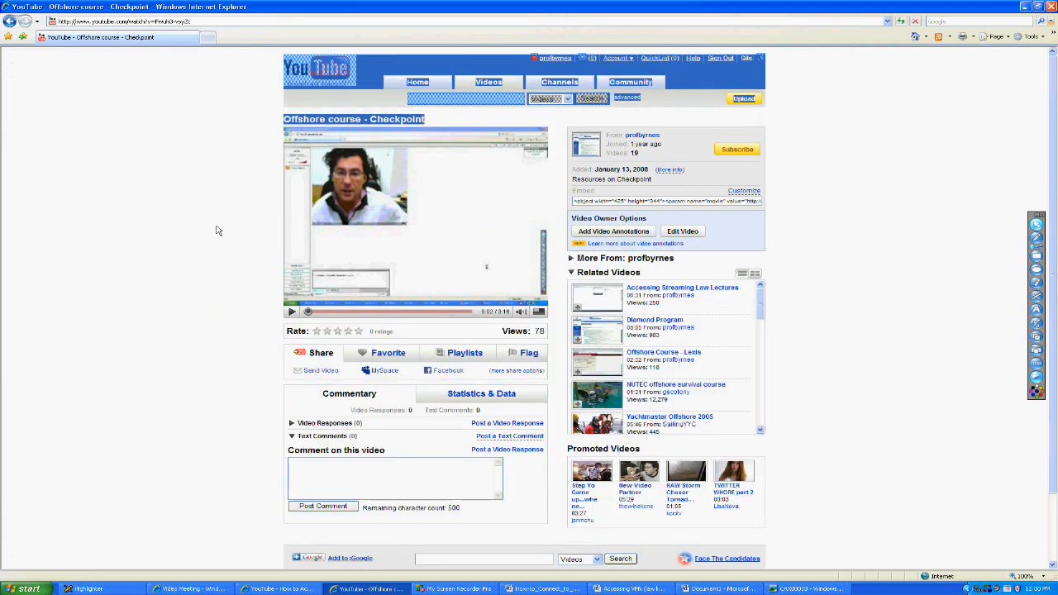